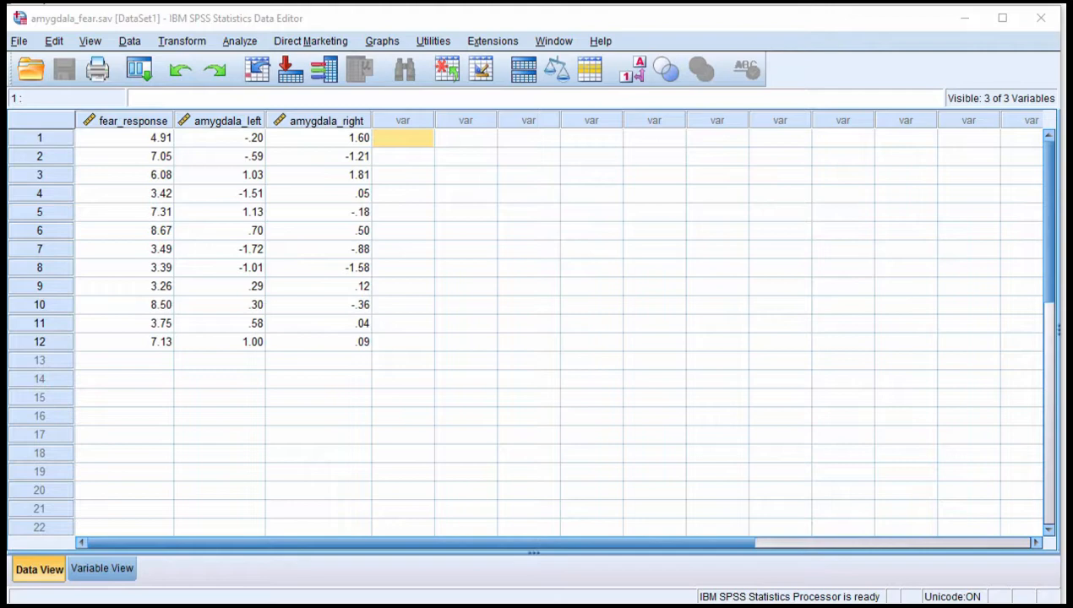
- Inspect the amygdala_left, fear_response and amygdala_right columns, then browse Analyze > Correlate
left_click(245, 137)
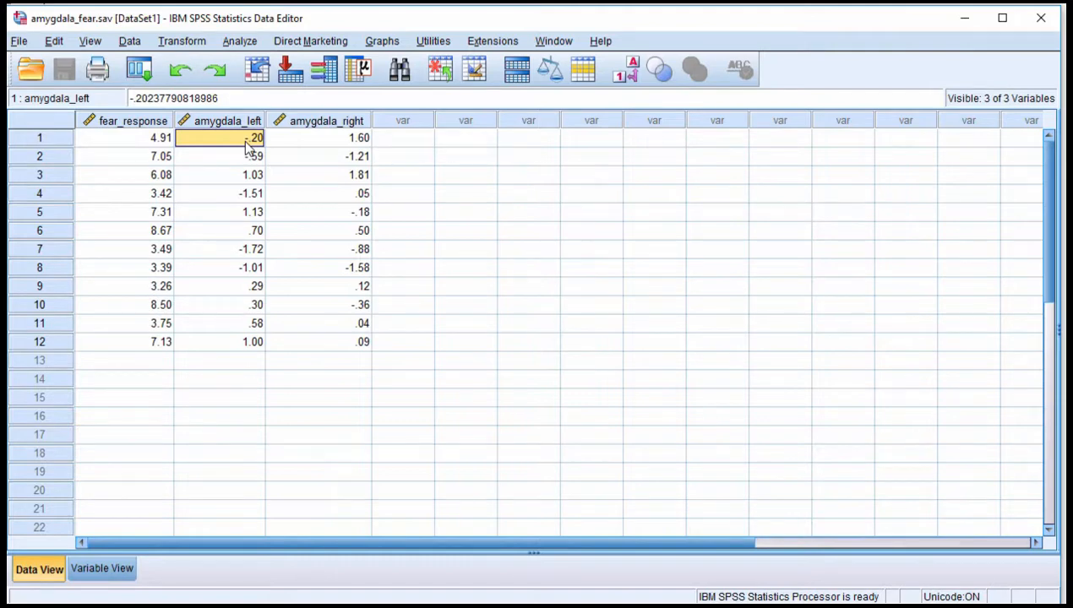
mouse_move(169, 154)
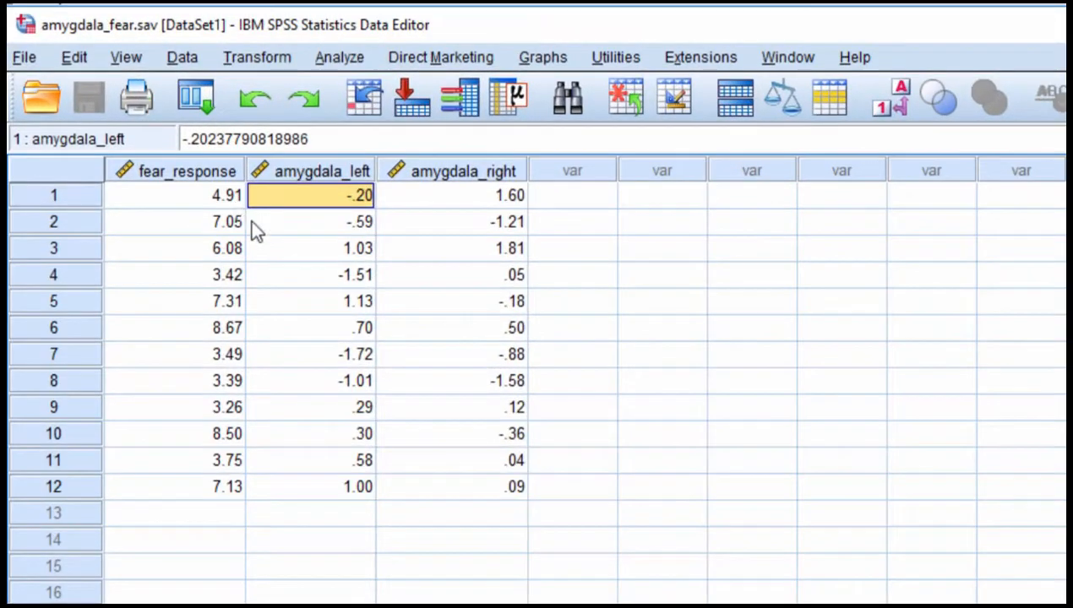
left_click(452, 196)
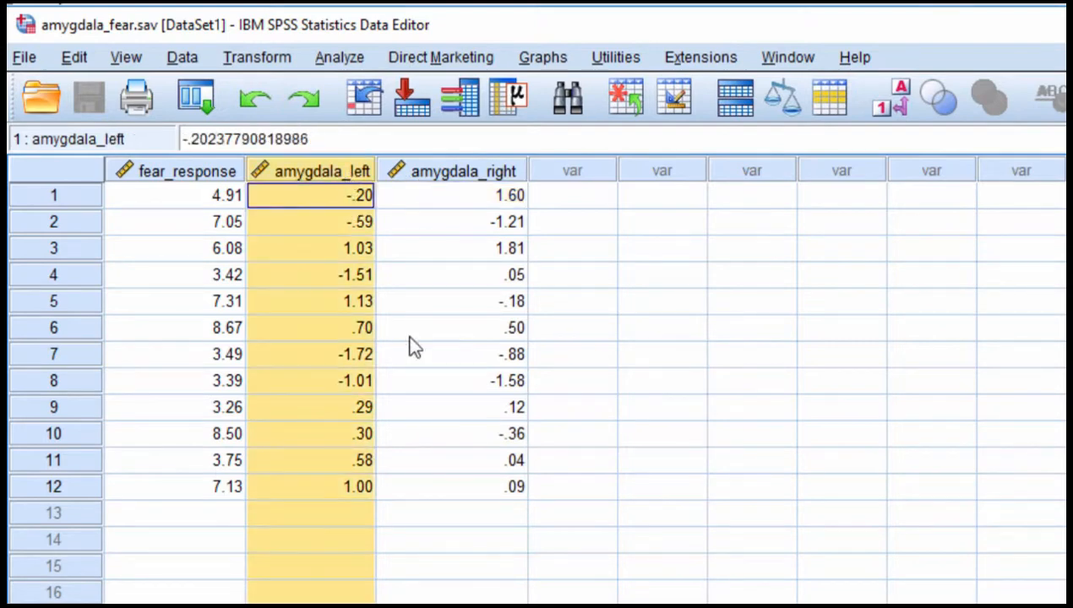
mouse_move(201, 184)
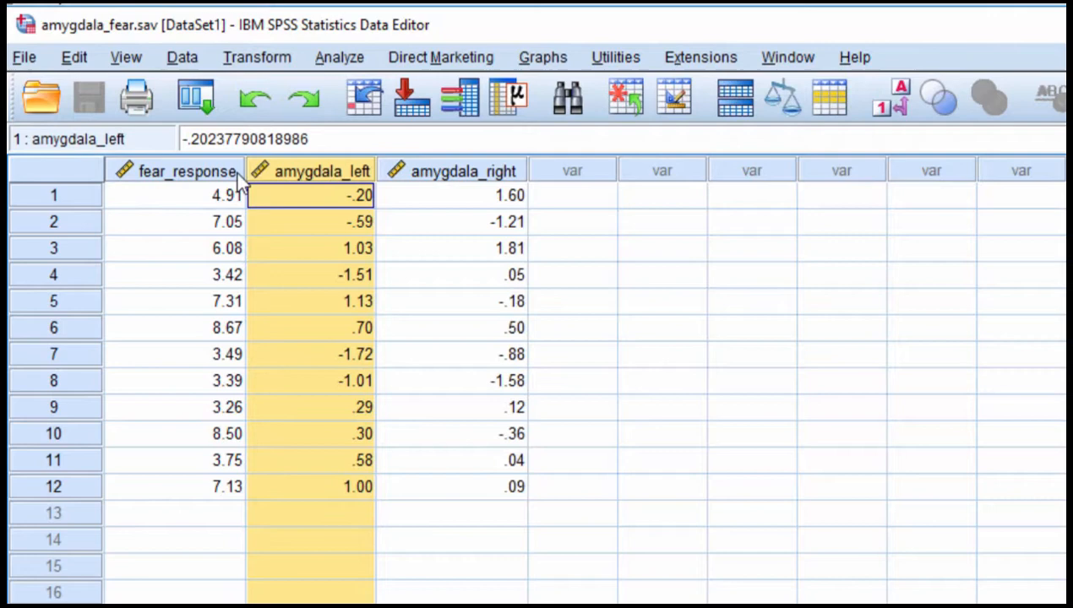
left_click(174, 194)
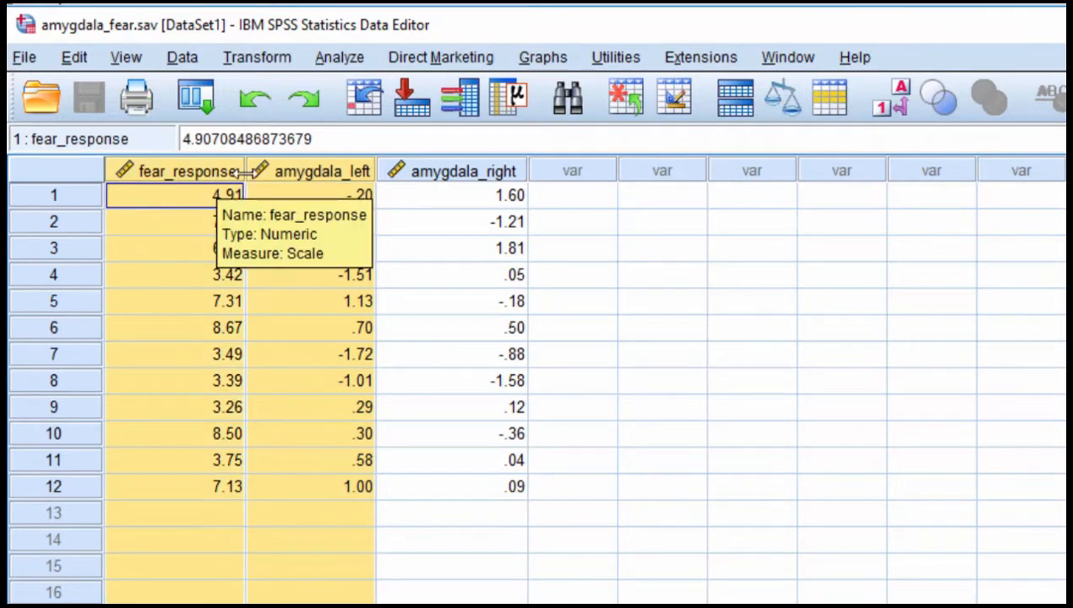
left_click(460, 196)
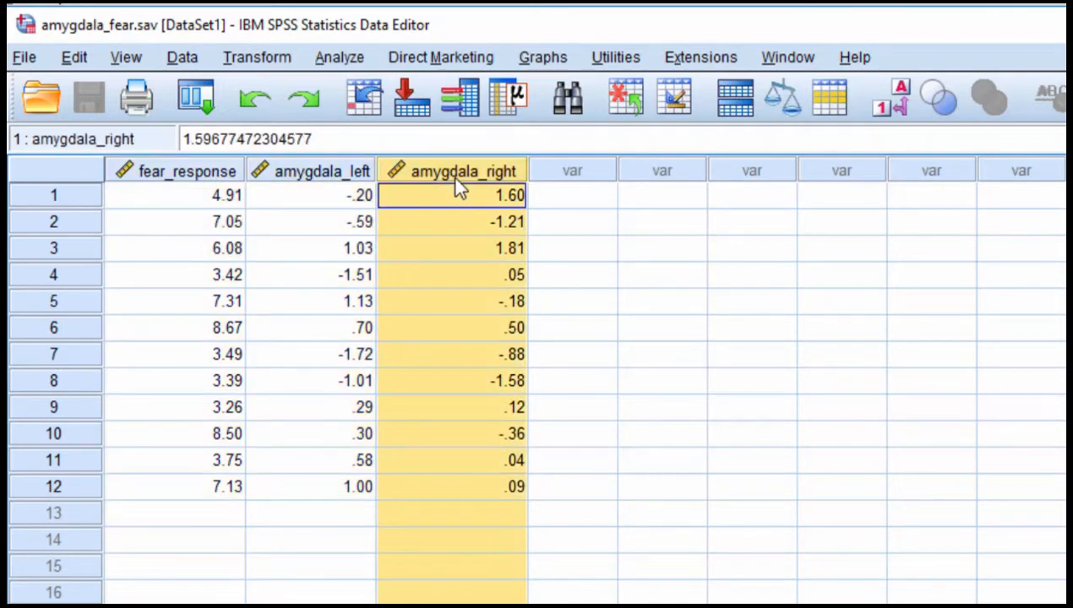
left_click(175, 196)
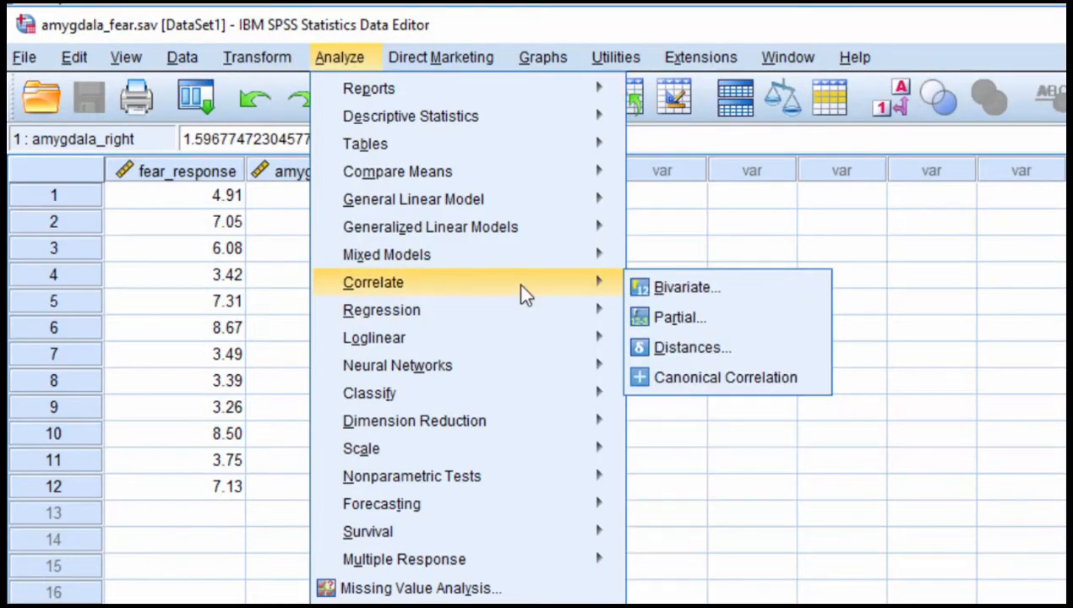
- Run a bivariate Pearson correlation on fear_response, amygdala_left and amygdala_right
left_click(686, 287)
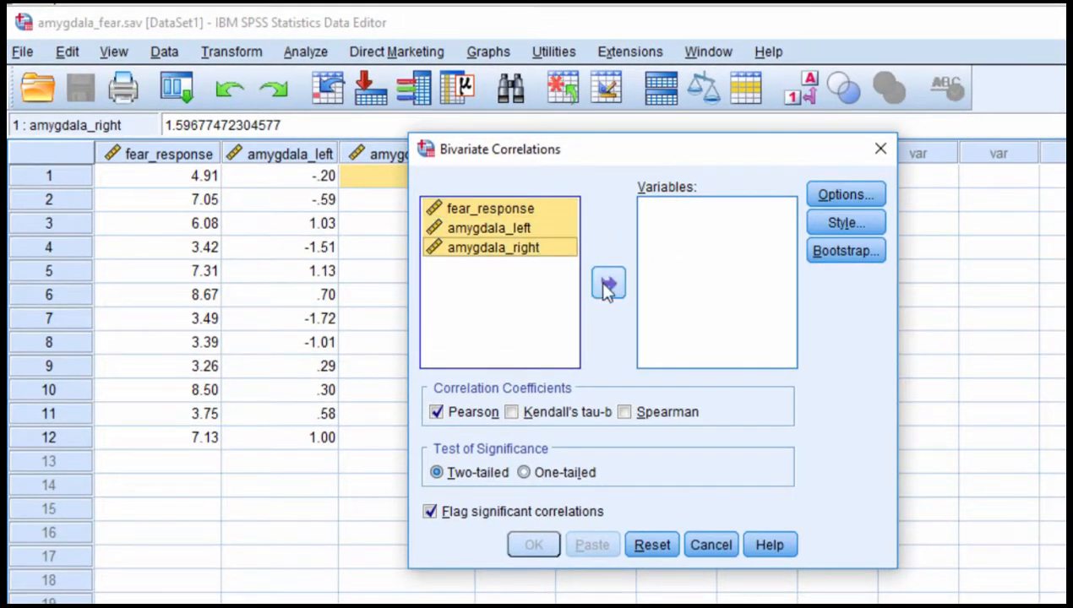
left_click(608, 284)
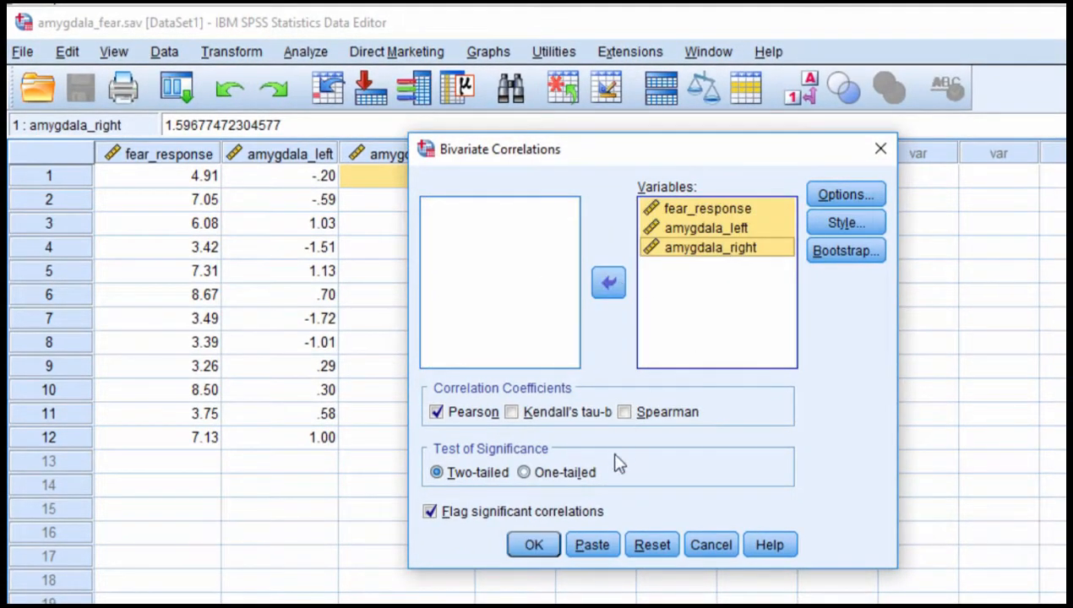
left_click(533, 545)
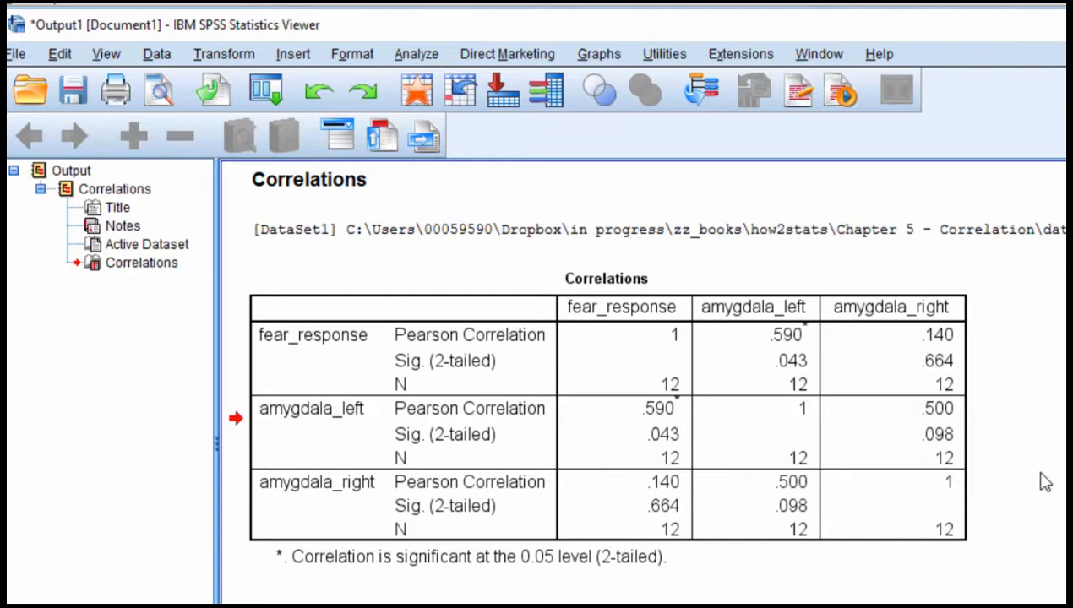
- Review the Pearson Correlations table values in the output viewer
left_click(670, 323)
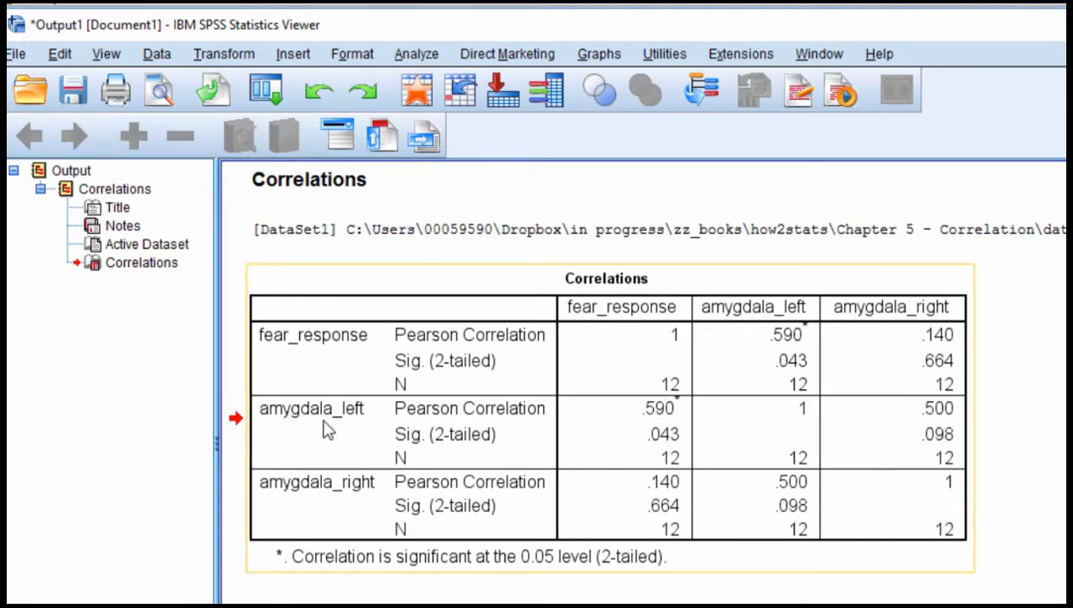
mouse_move(702, 427)
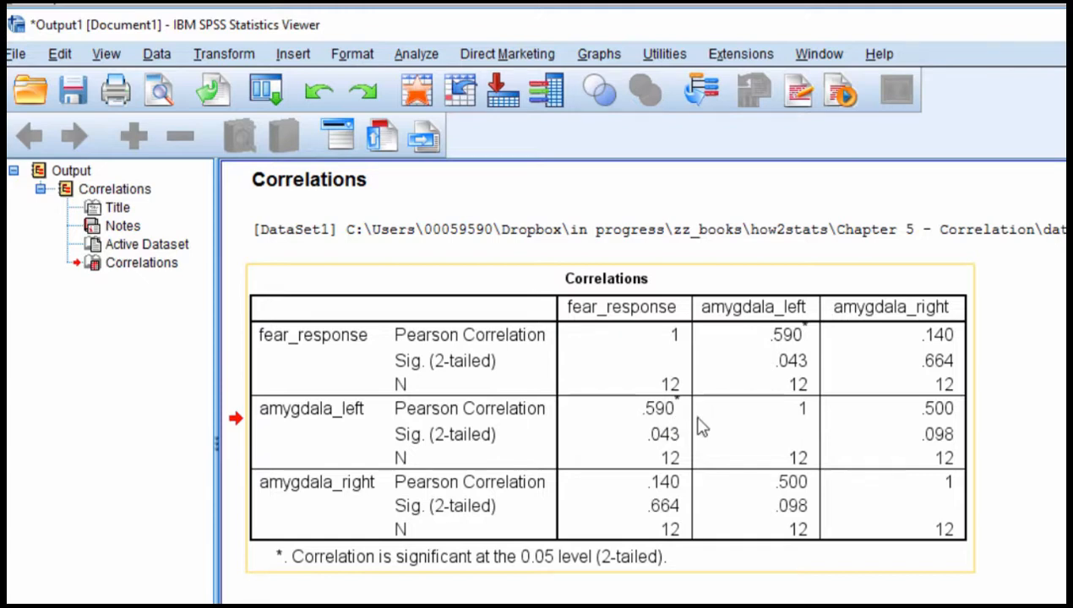
mouse_move(686, 453)
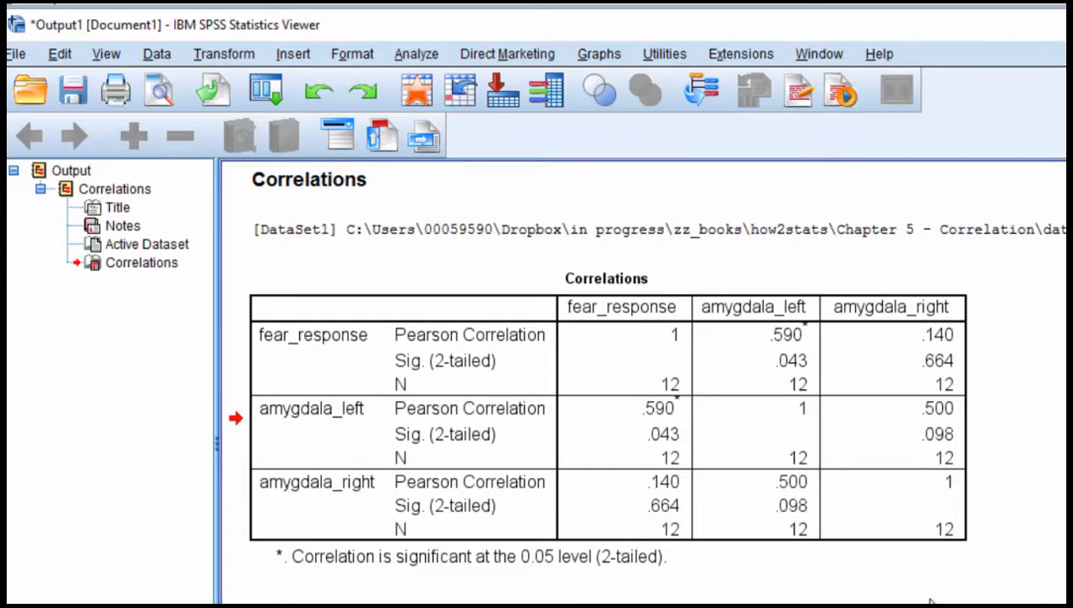
left_click(668, 530)
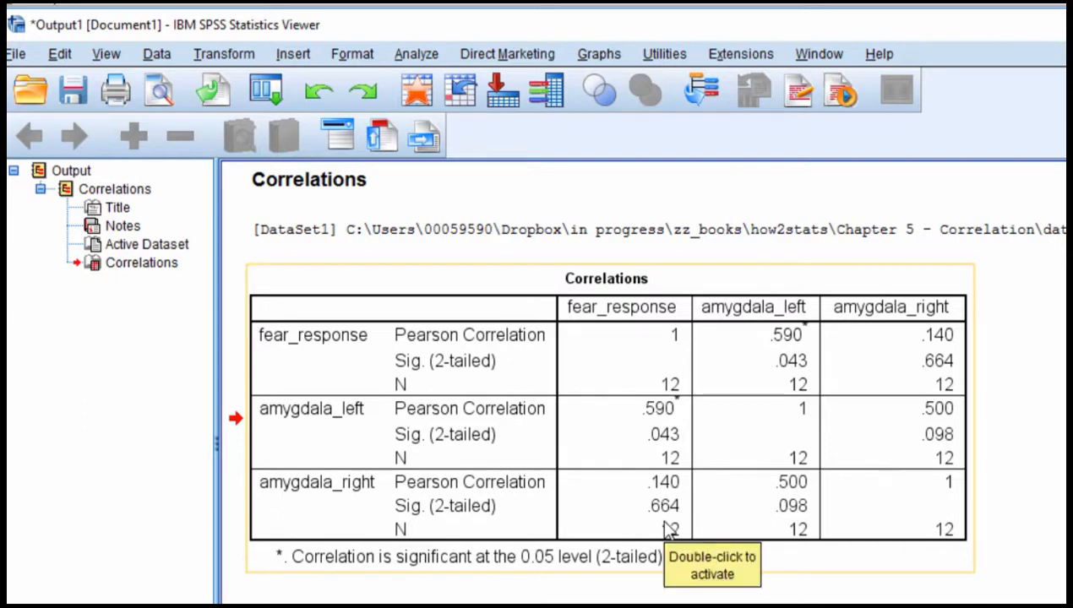
mouse_move(684, 427)
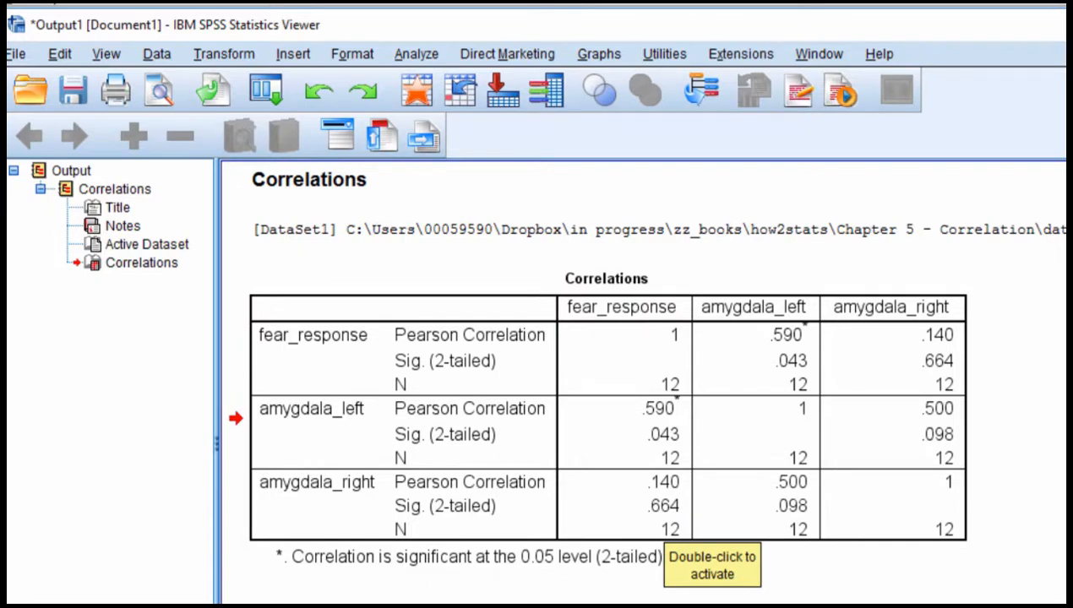
mouse_move(783, 590)
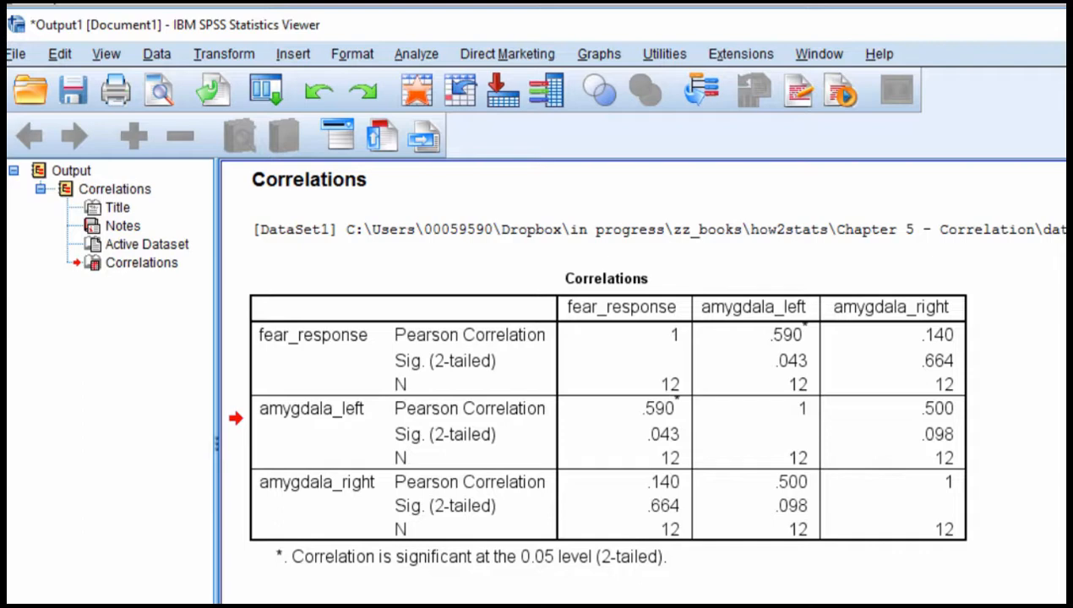
left_click(663, 482)
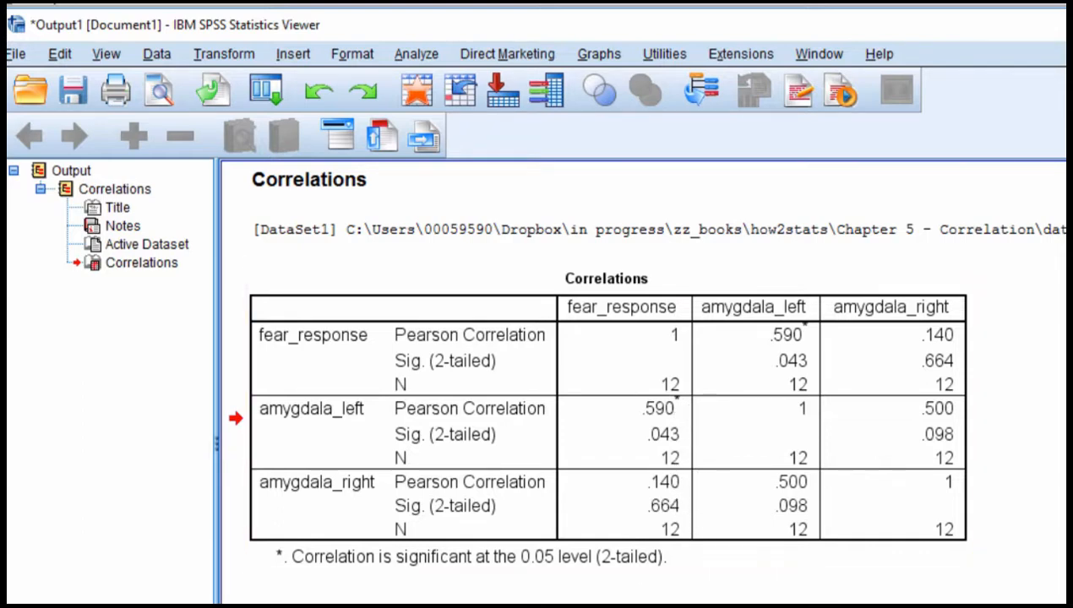
left_click(672, 422)
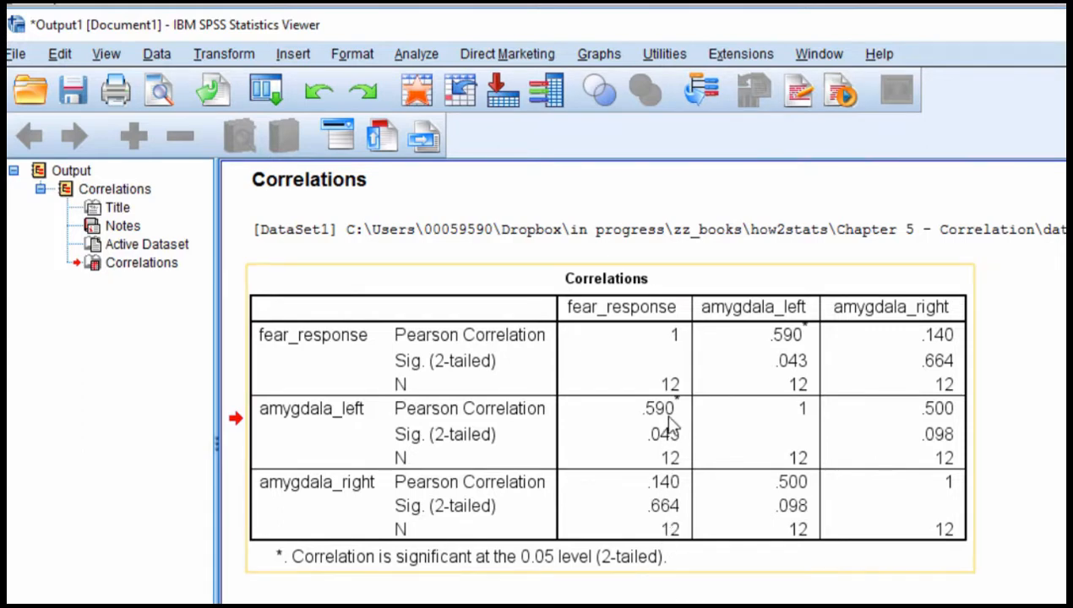
mouse_move(676, 431)
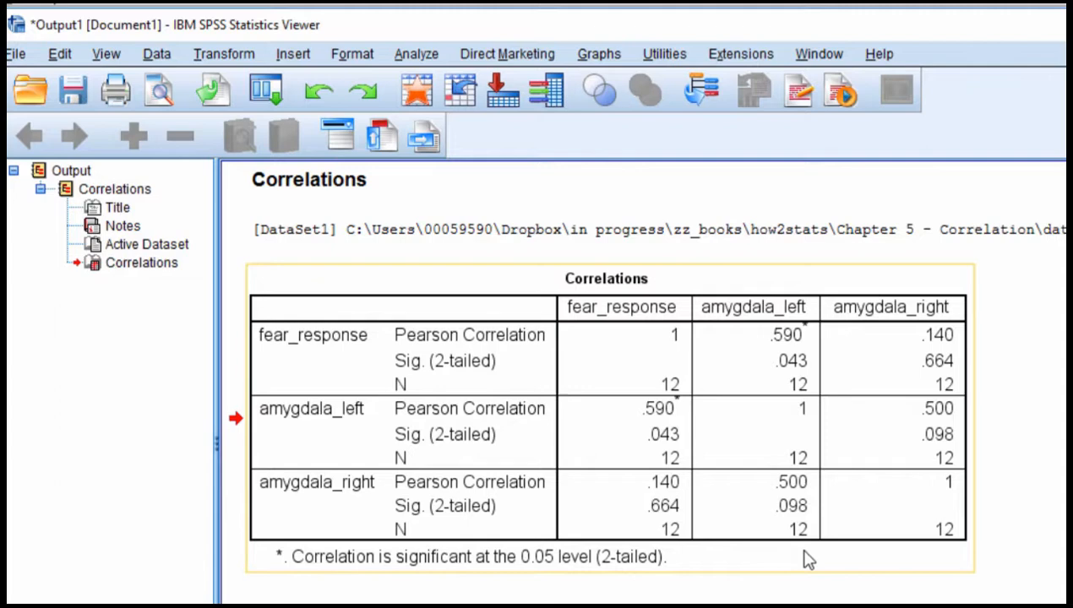
mouse_move(776, 328)
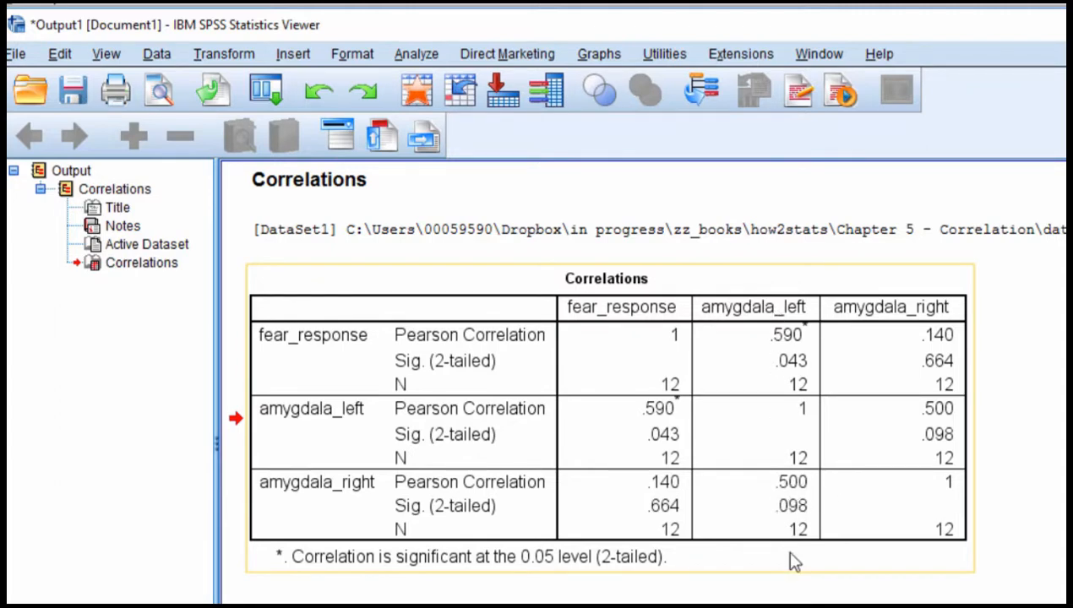
mouse_move(794, 507)
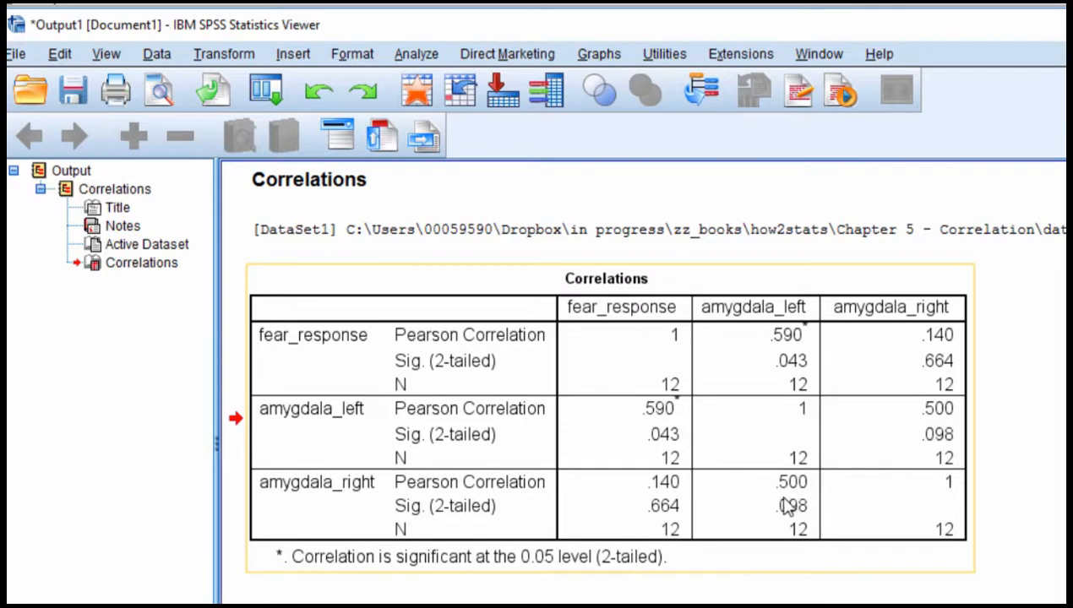
mouse_move(799, 565)
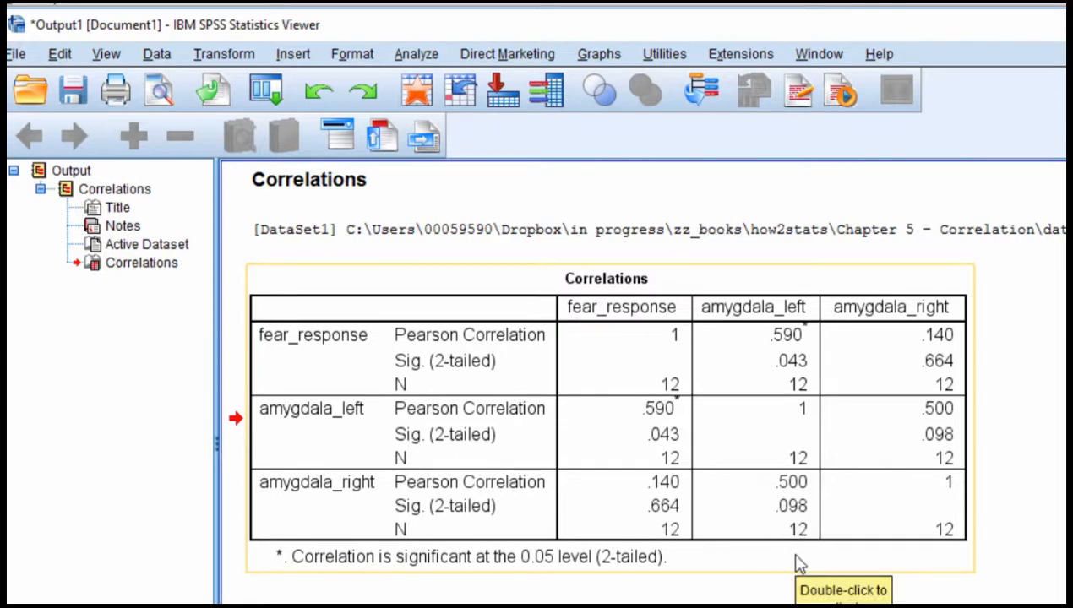
mouse_move(800, 564)
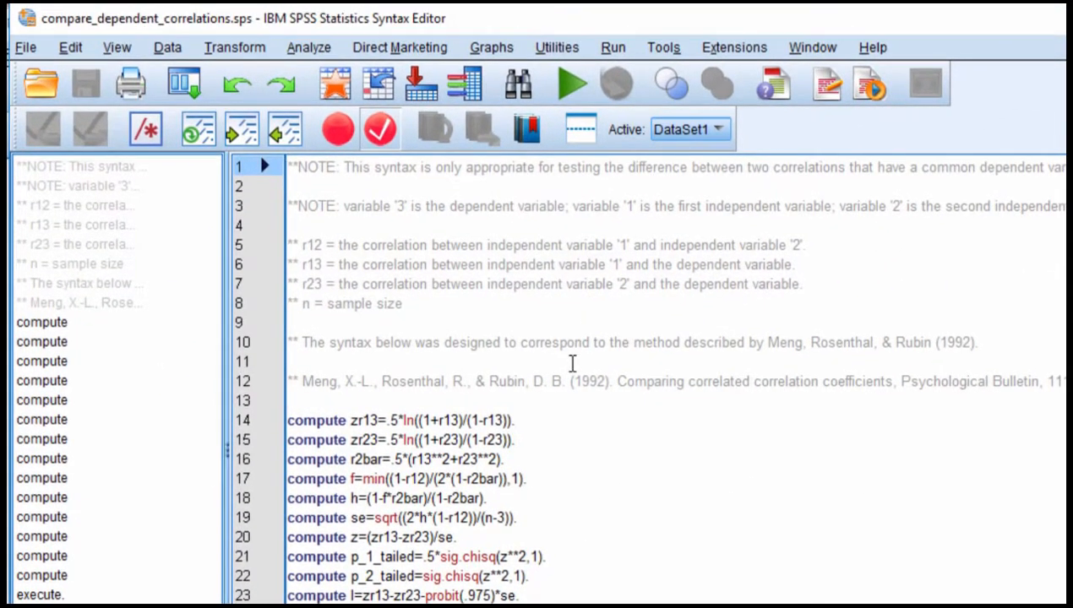
- Read through the compare_dependent_correlations syntax, including its reference line and compute formulas
double_click(319, 382)
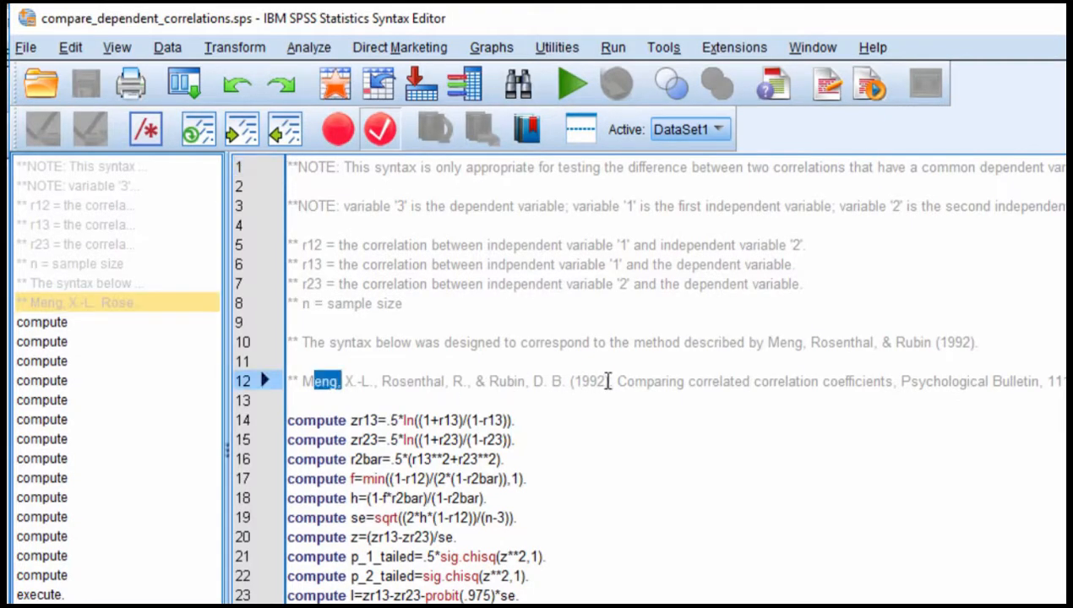
scroll("down", 3)
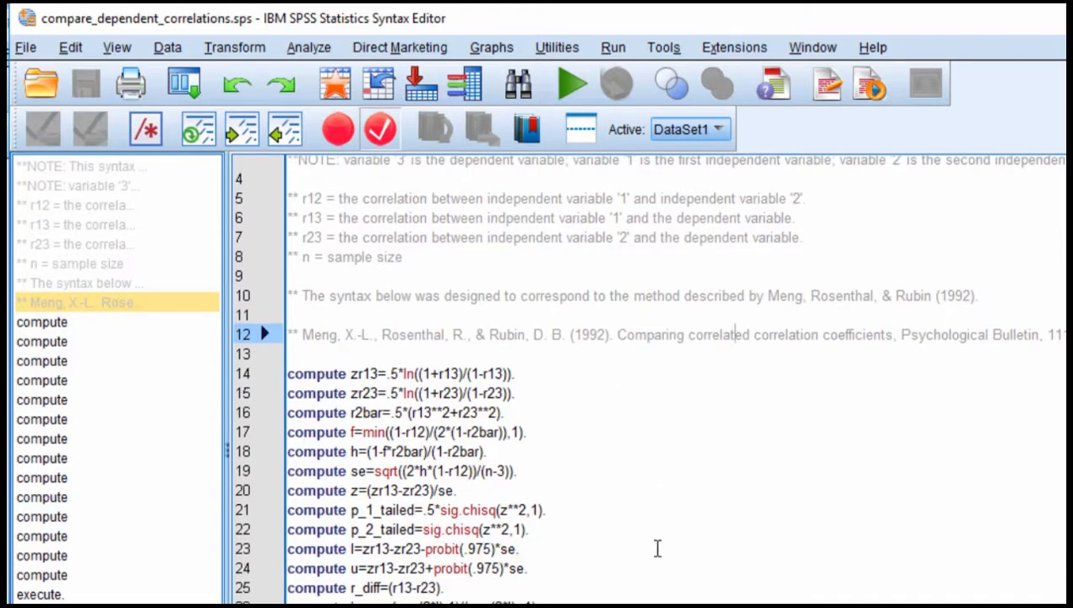
scroll("up", 3)
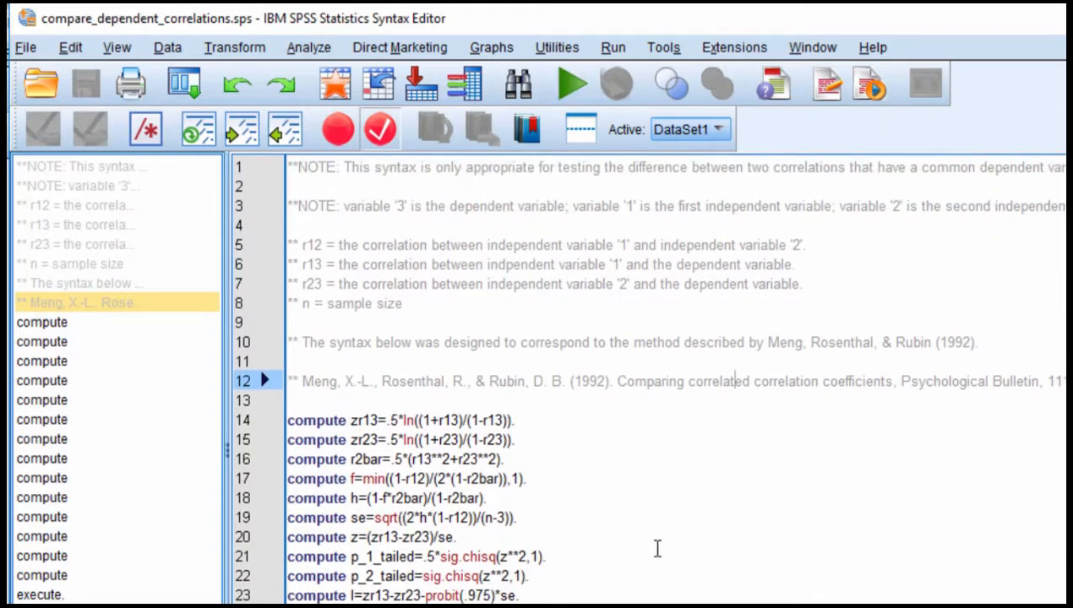
mouse_move(617, 510)
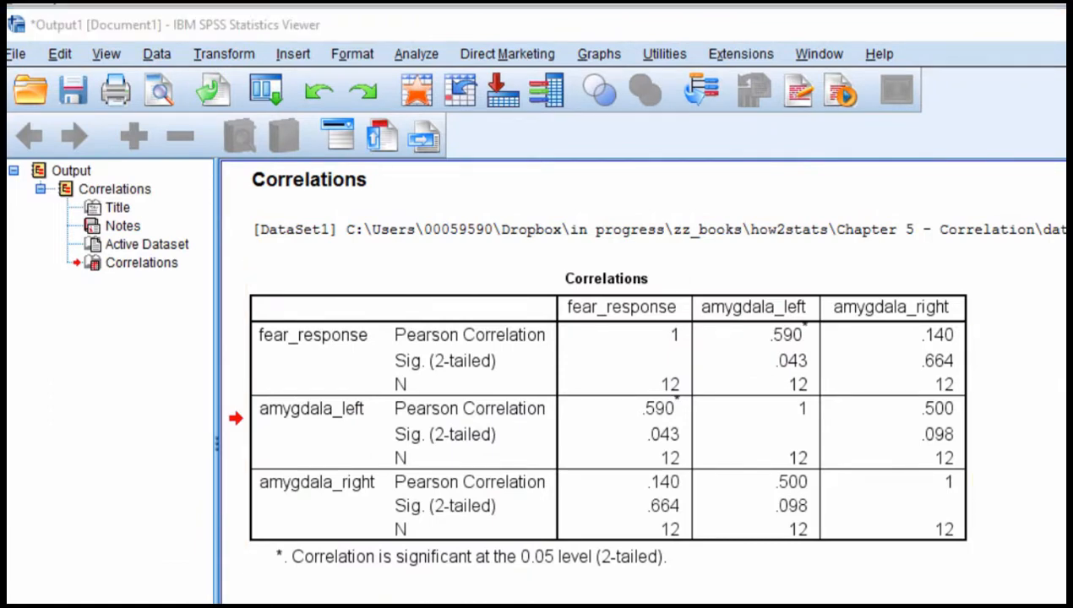
- Create a new dataset defining variables r12, r13, r23 and n
left_click(22, 52)
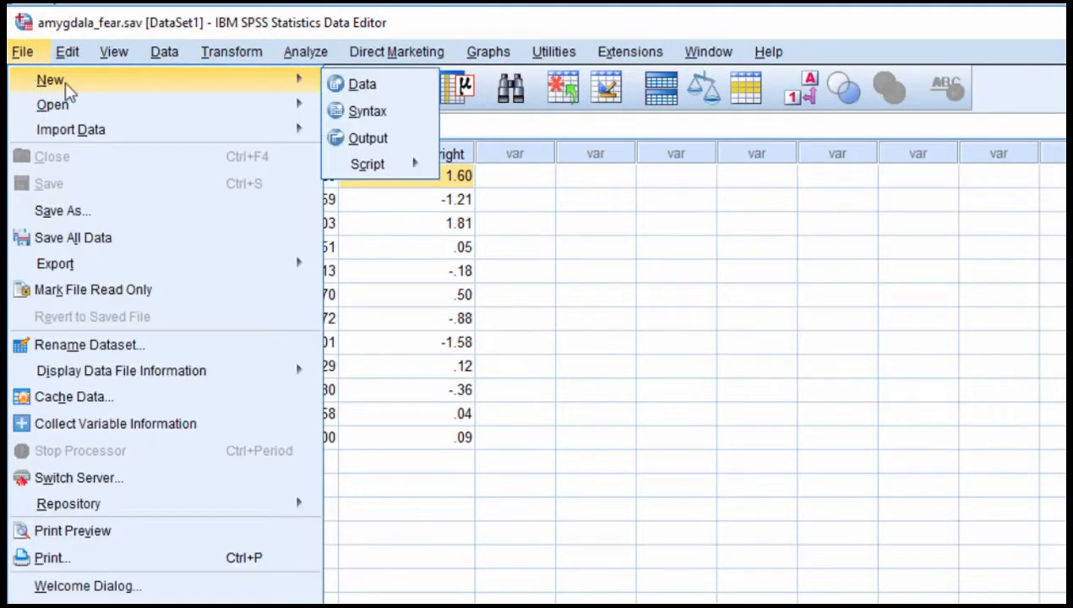
left_click(362, 83)
type("r1")
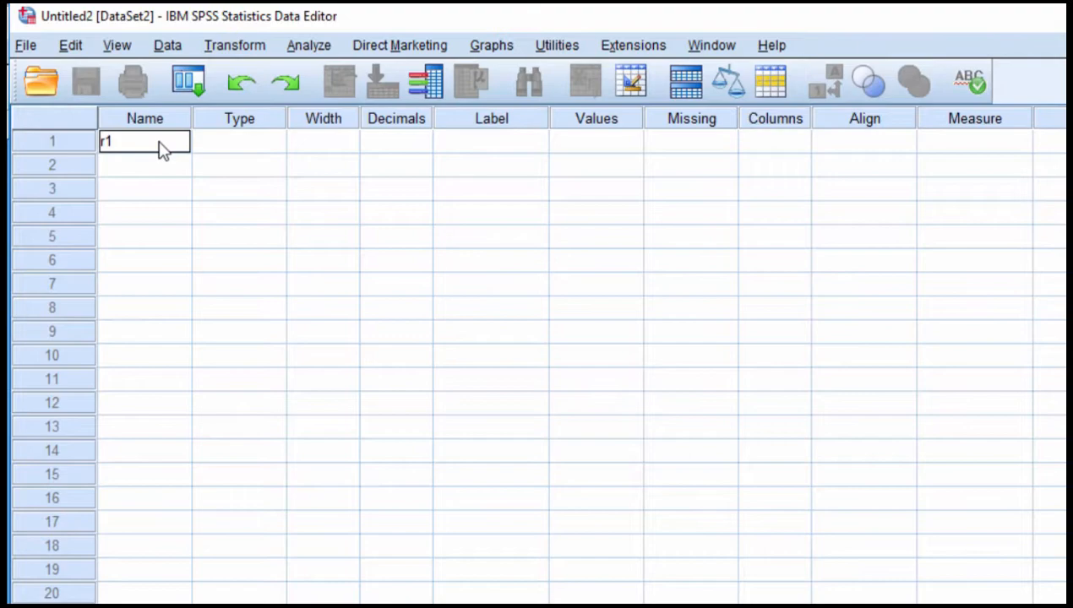
type("2")
key("Return")
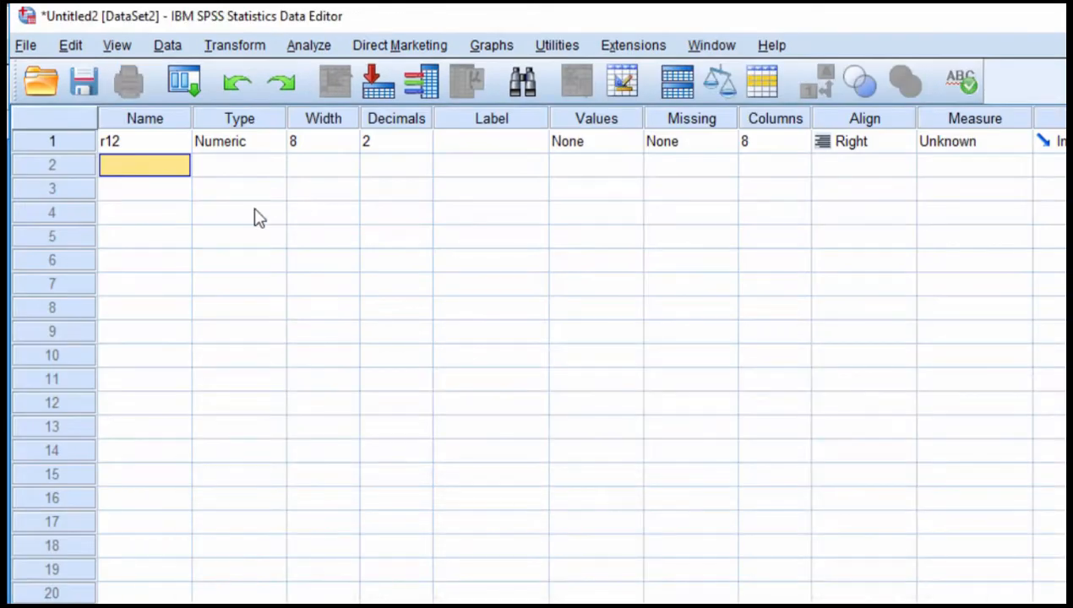
type("r13")
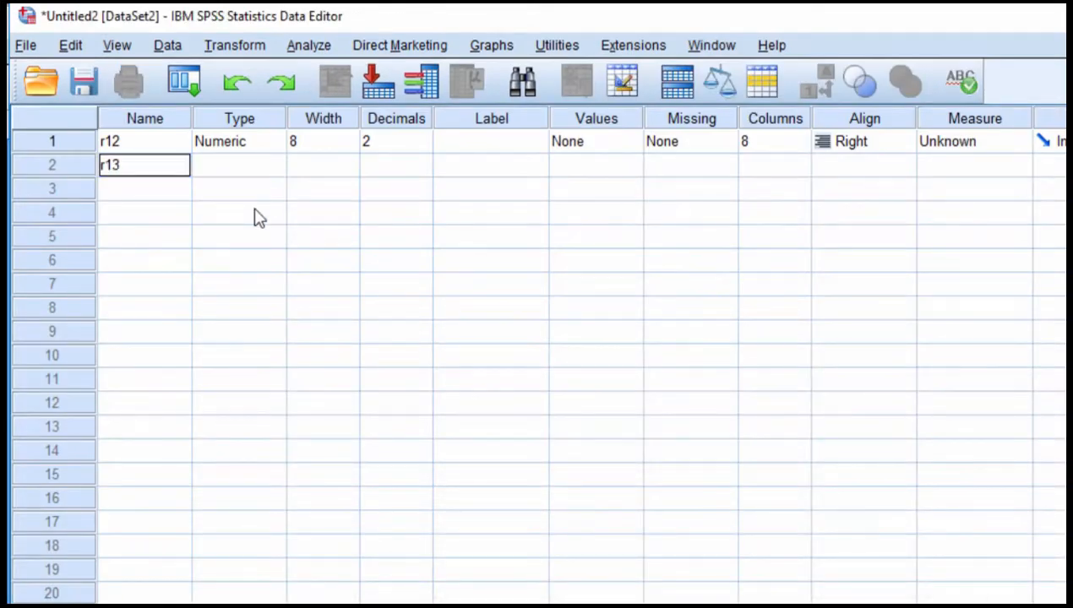
key("Return")
type("r23")
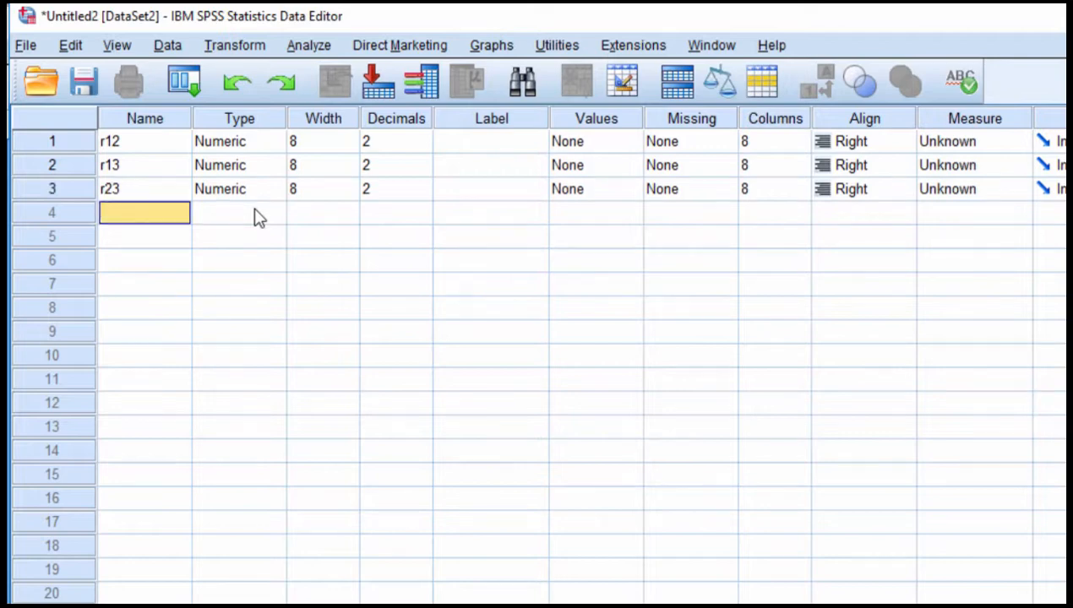
type("n")
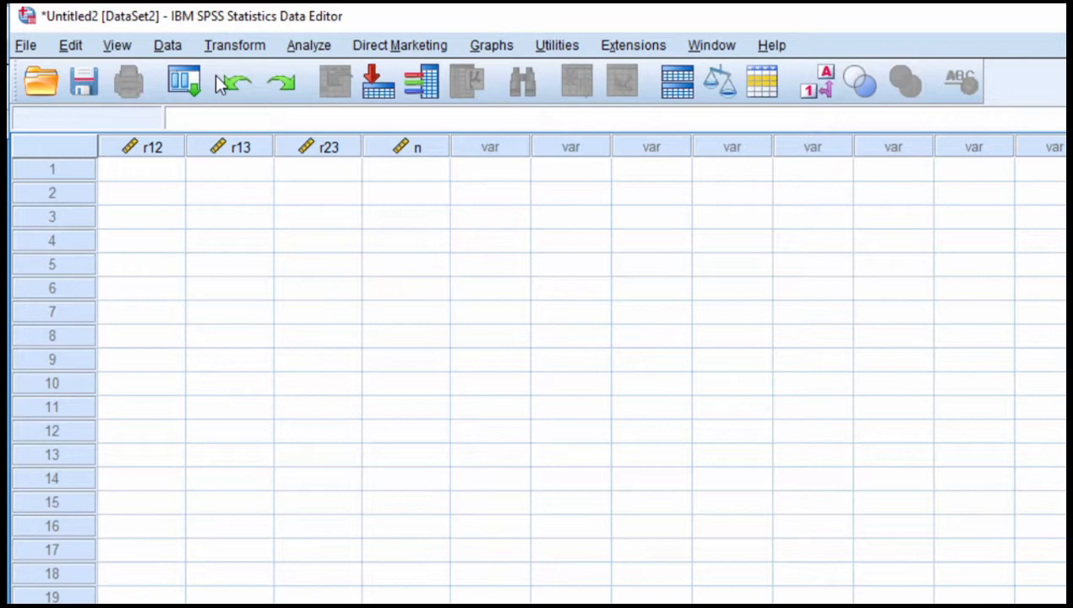
- Enter r12 = .590 and n = 12 in the first case, checking Variable View
left_click(141, 169)
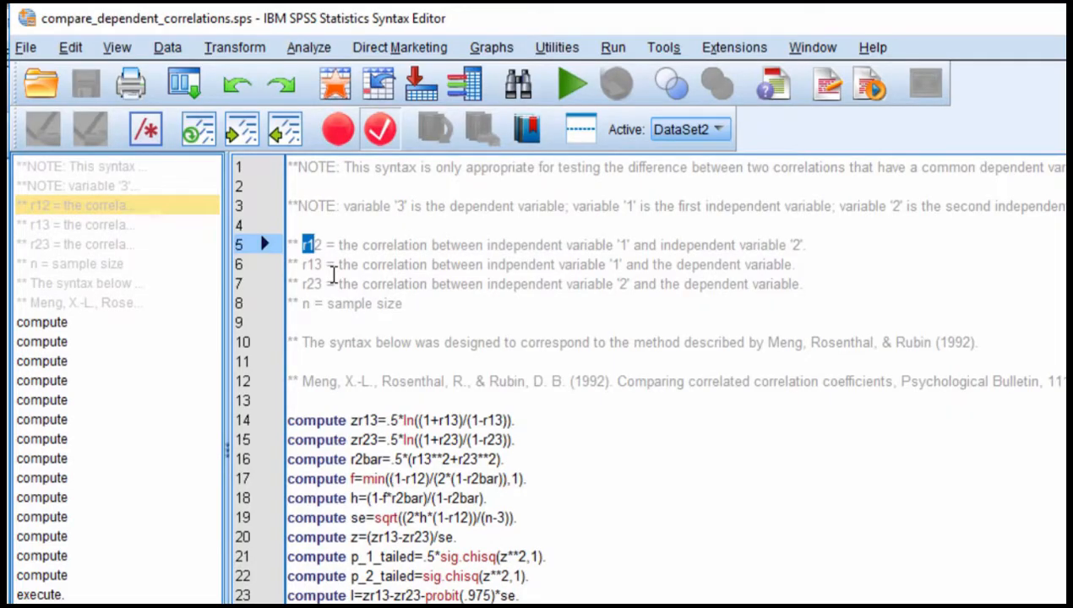
mouse_move(317, 296)
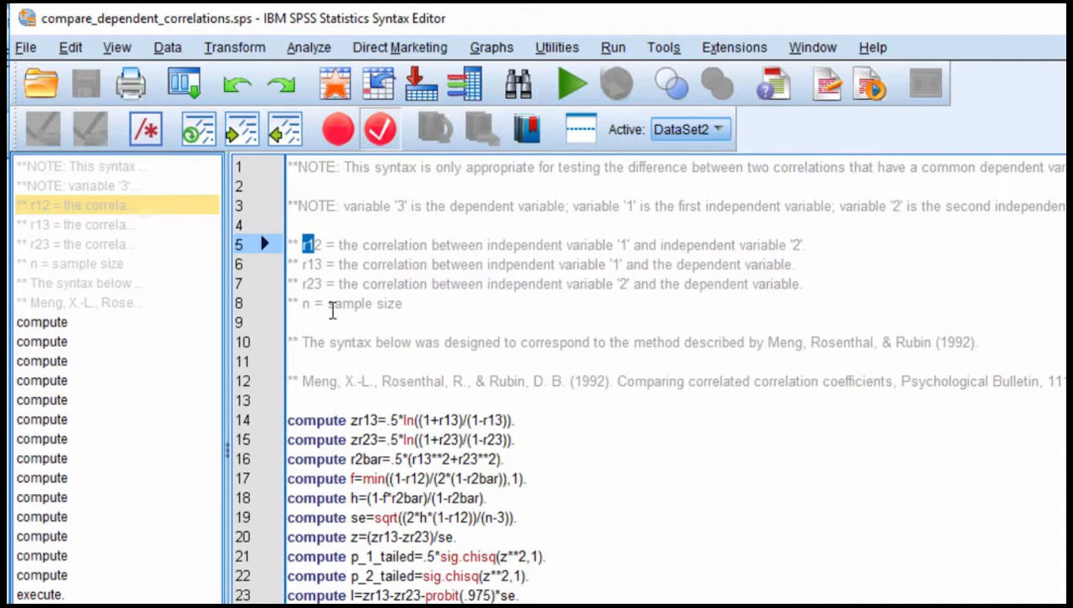
mouse_move(332, 311)
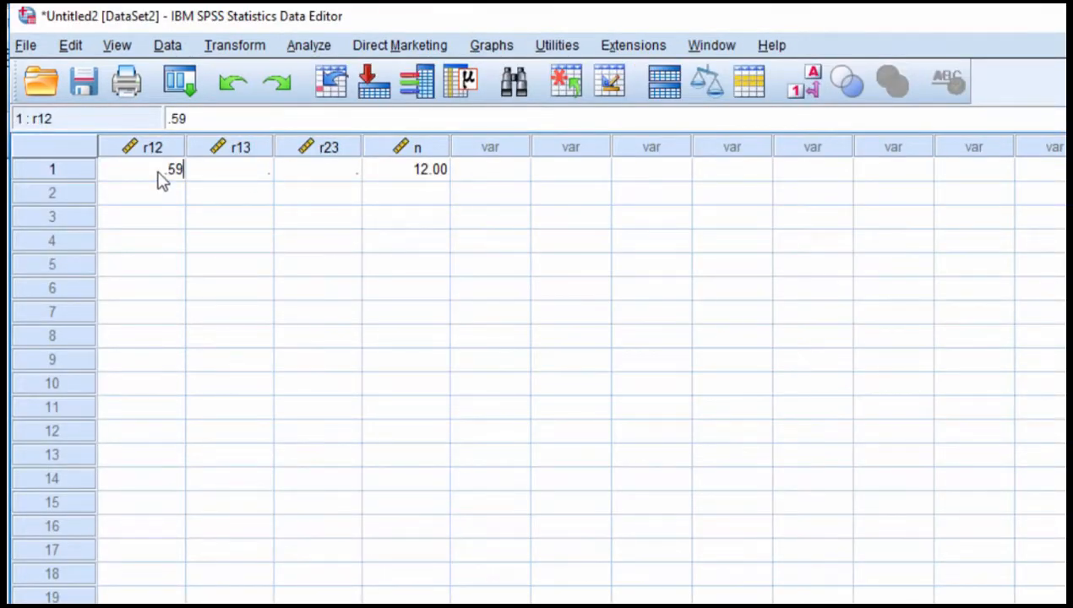
key("Return")
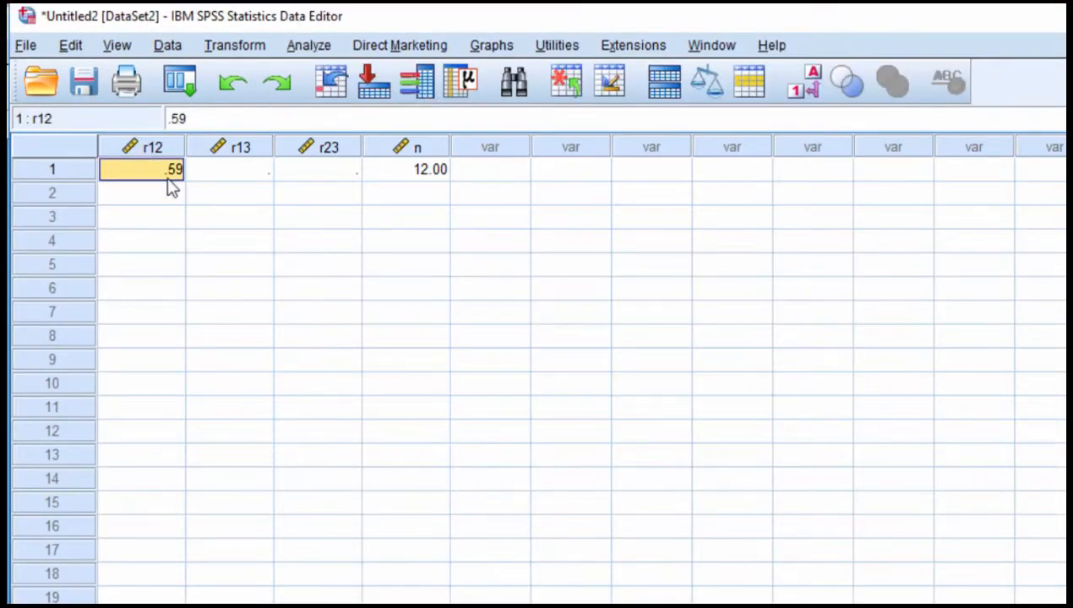
left_click(229, 169)
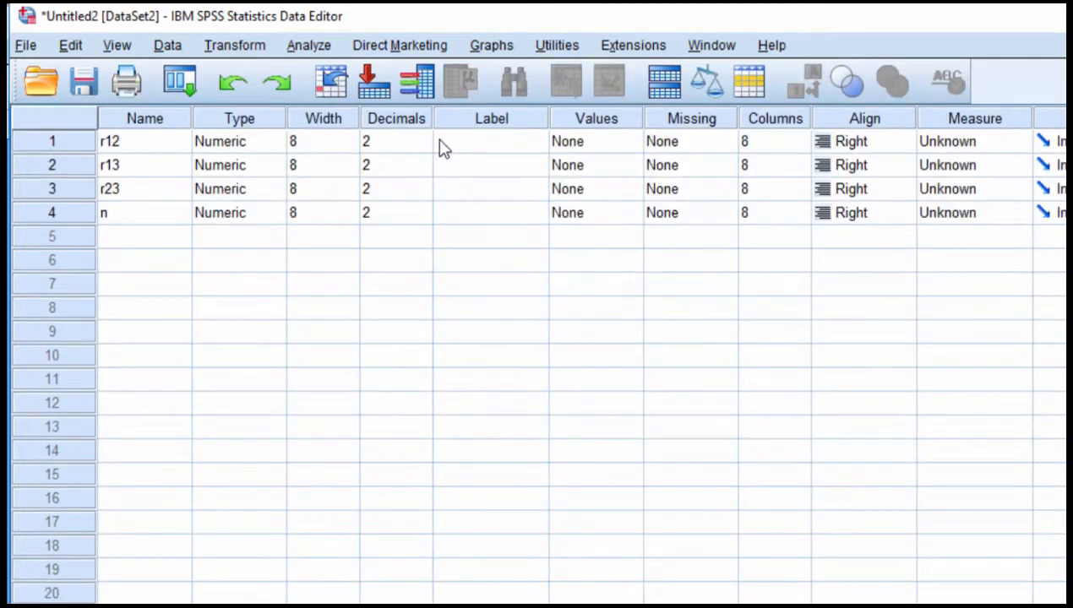
left_click(425, 165)
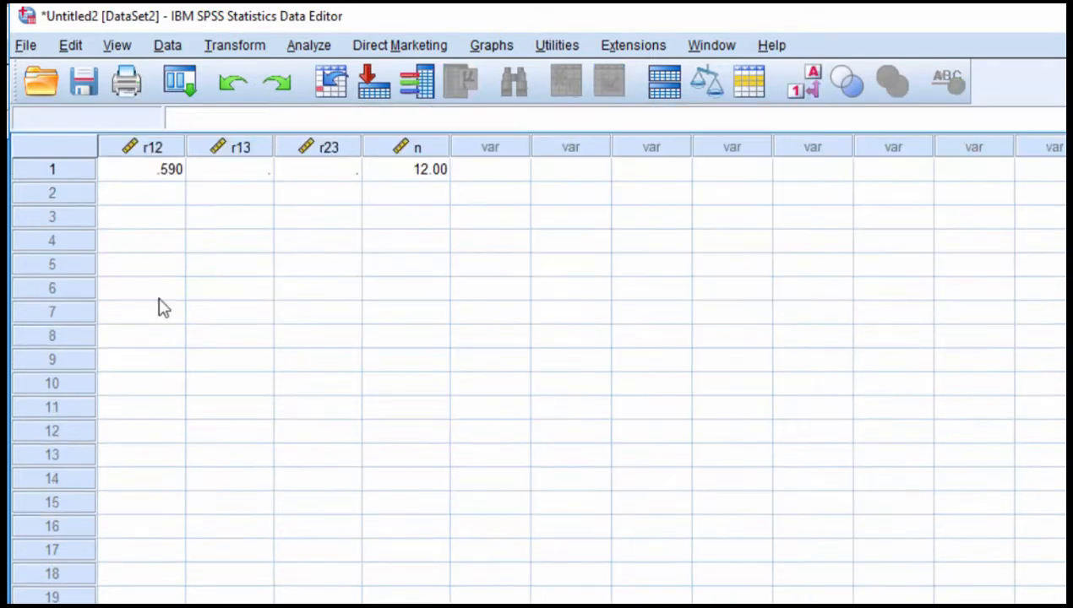
left_click(228, 169)
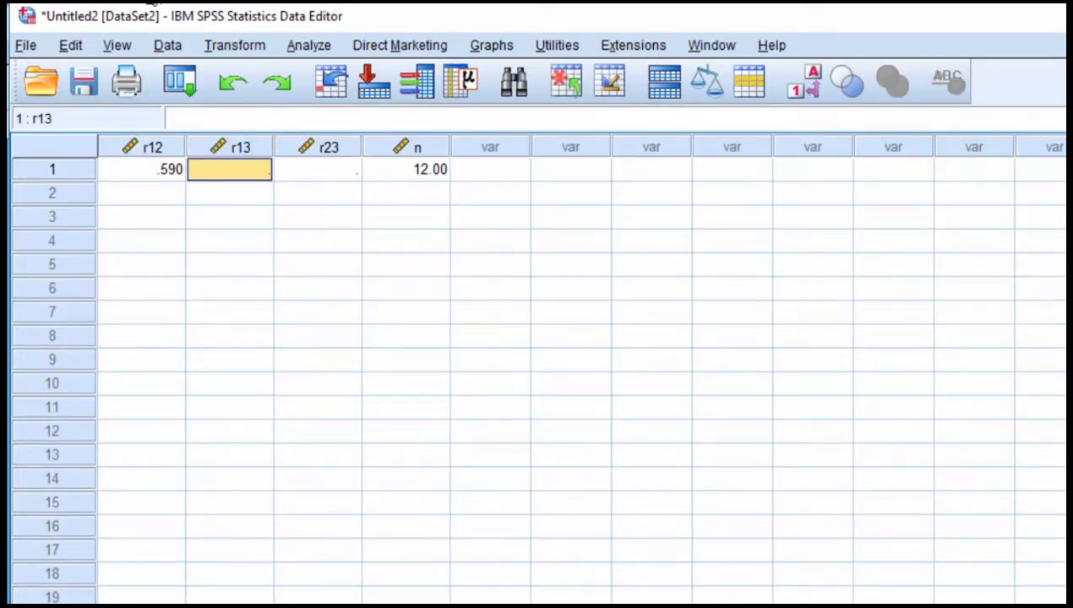
left_click(141, 169)
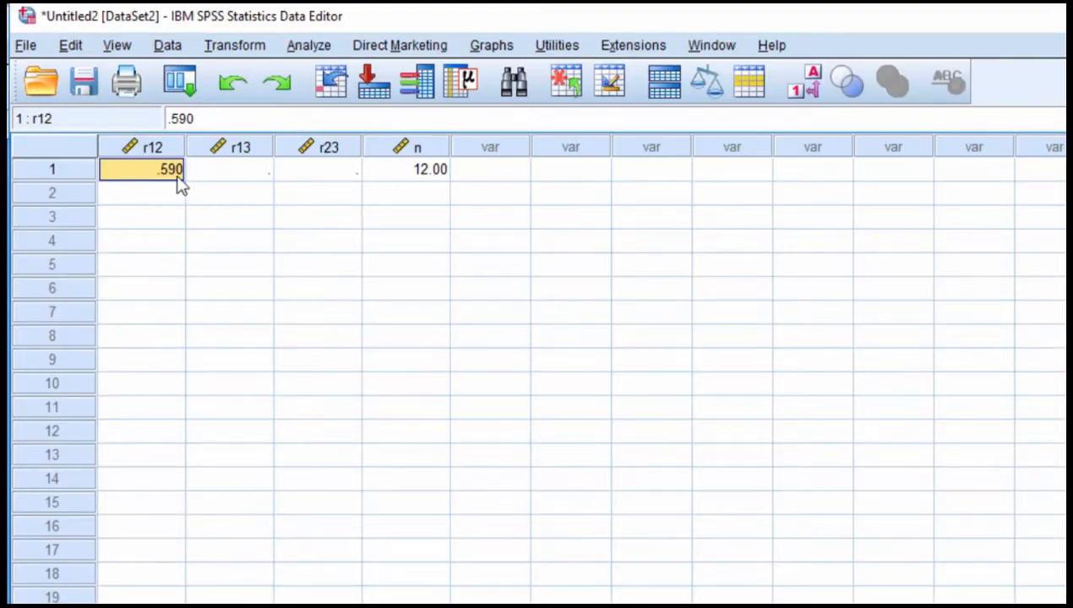
- Enter r12 = .500, r13 = .590, r23 = .140 and verify each cell with n = 12
type("500")
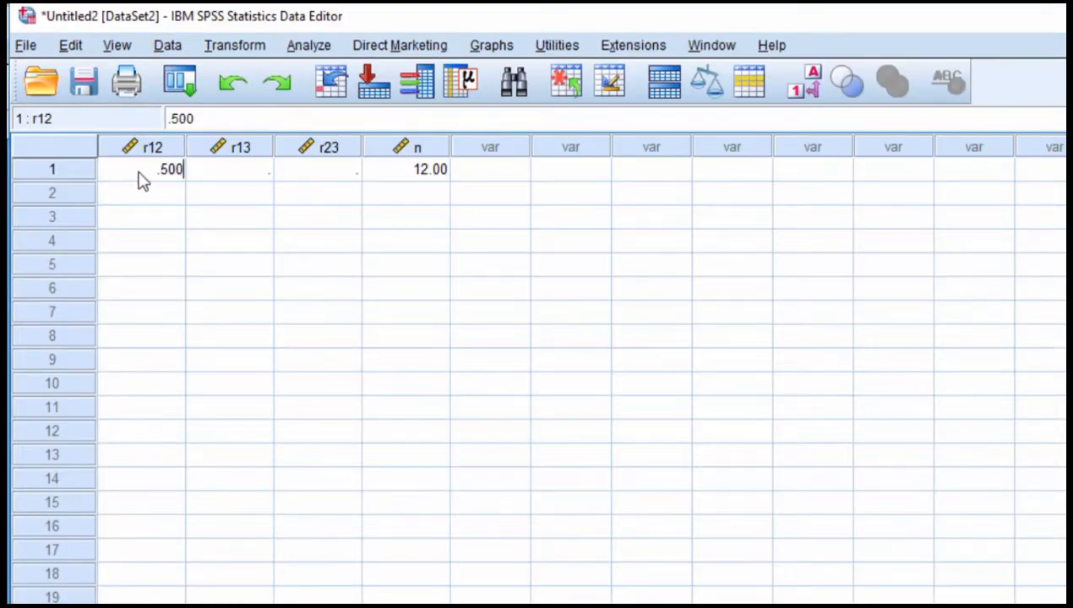
left_click(229, 169)
type(".590")
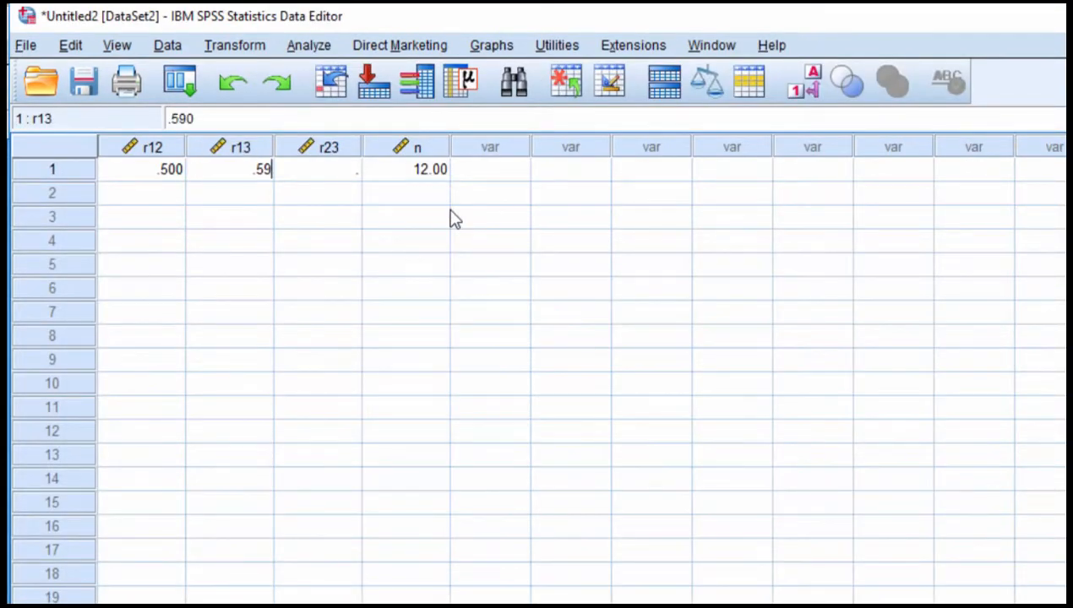
left_click(317, 168)
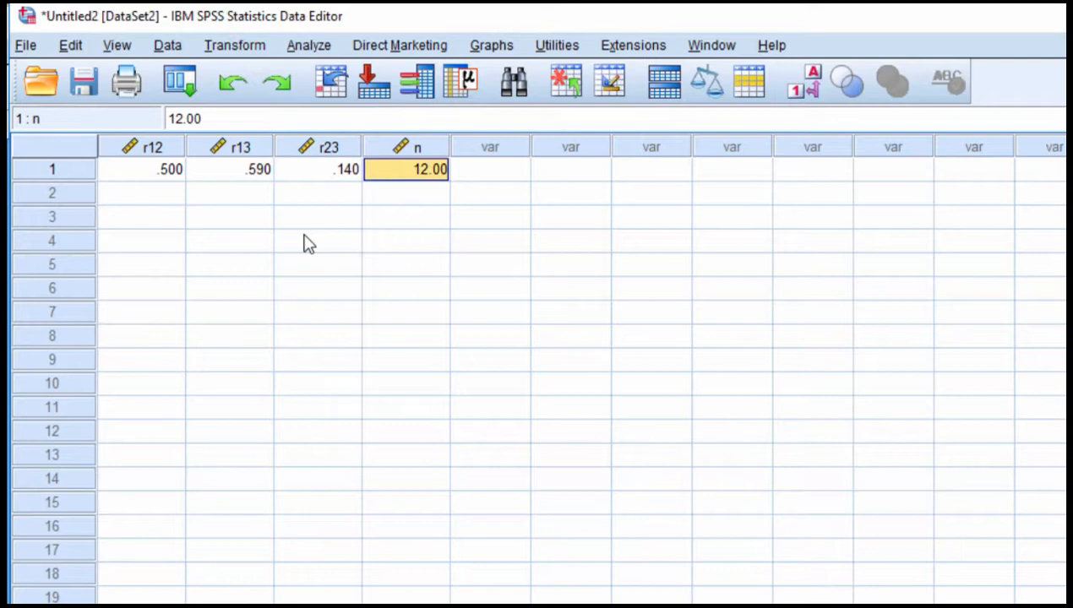
left_click(229, 169)
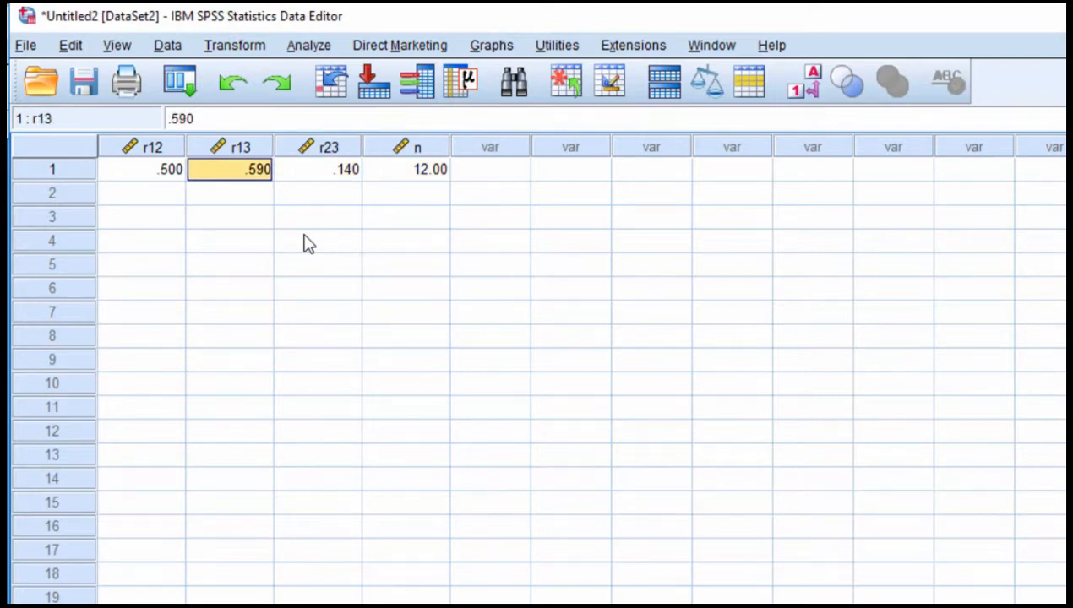
left_click(317, 169)
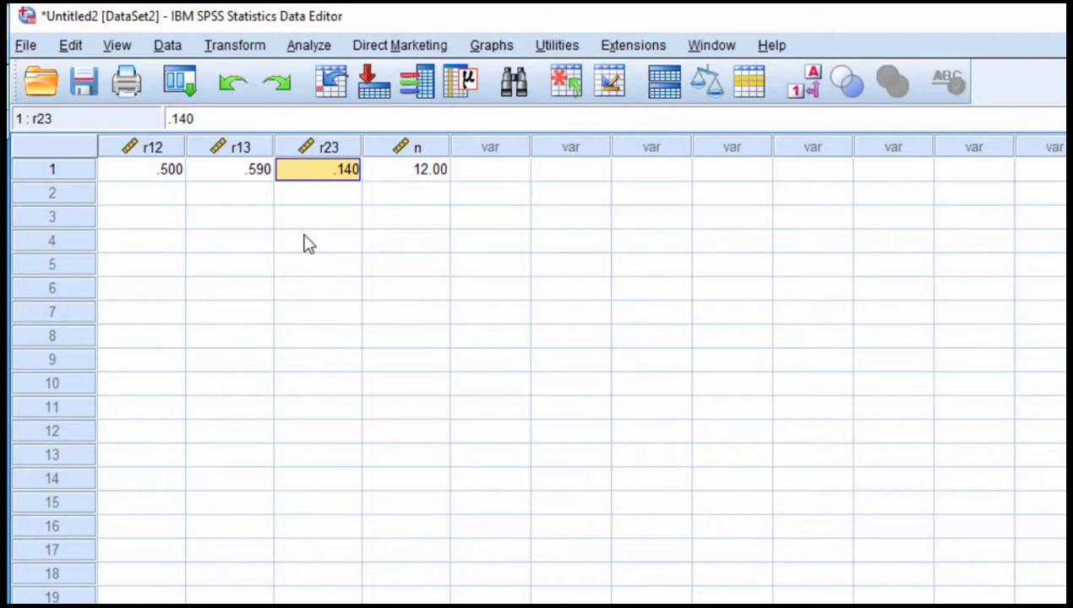
left_click(406, 169)
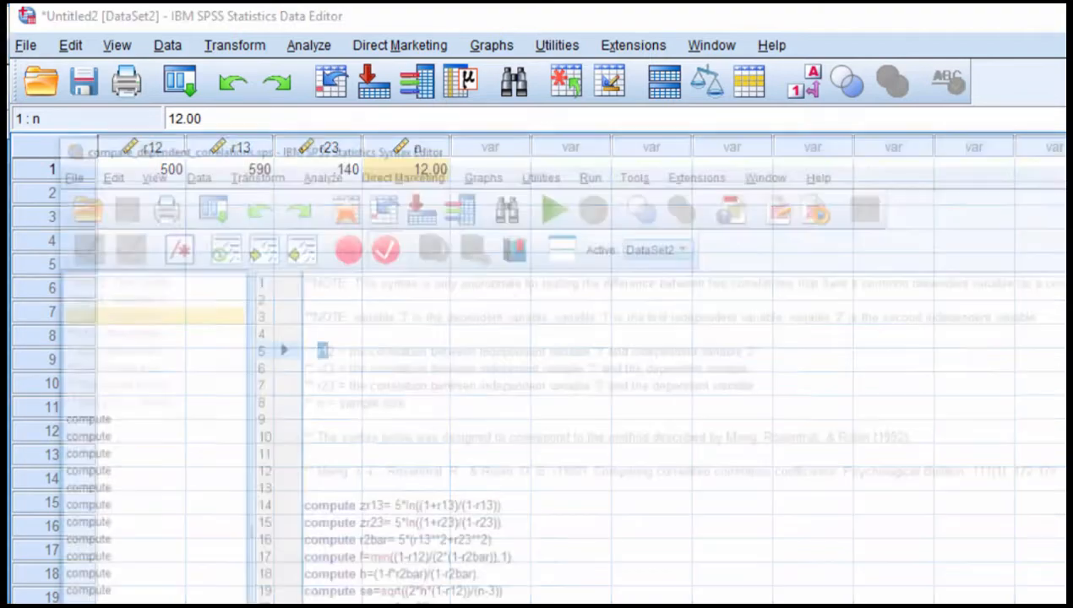
- Run all the comparison syntax, listing r_diff = .450, z = 1.497, p = .134
left_click(613, 47)
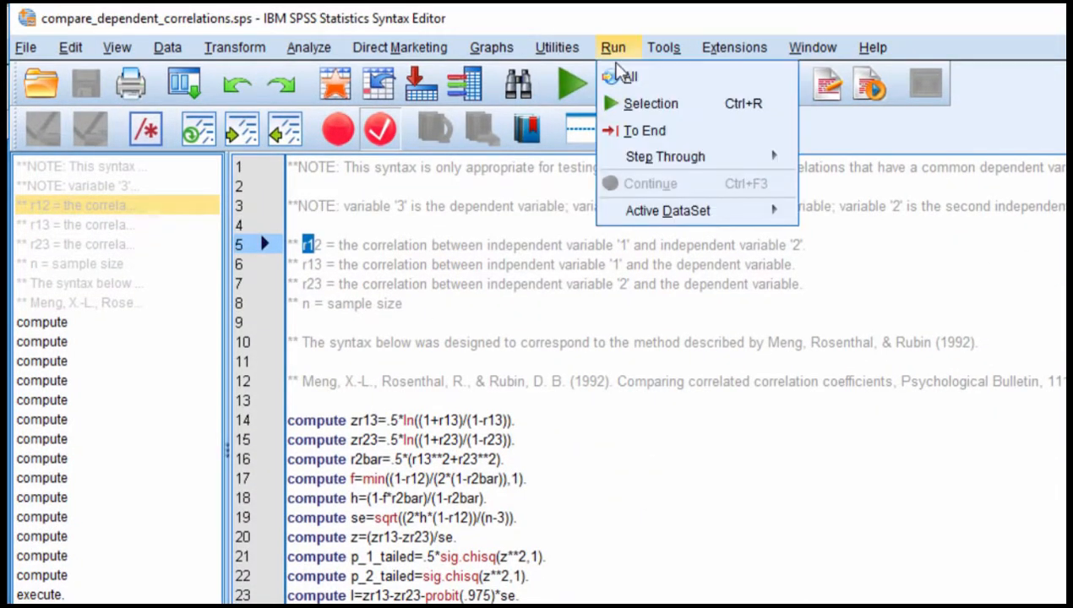
left_click(626, 76)
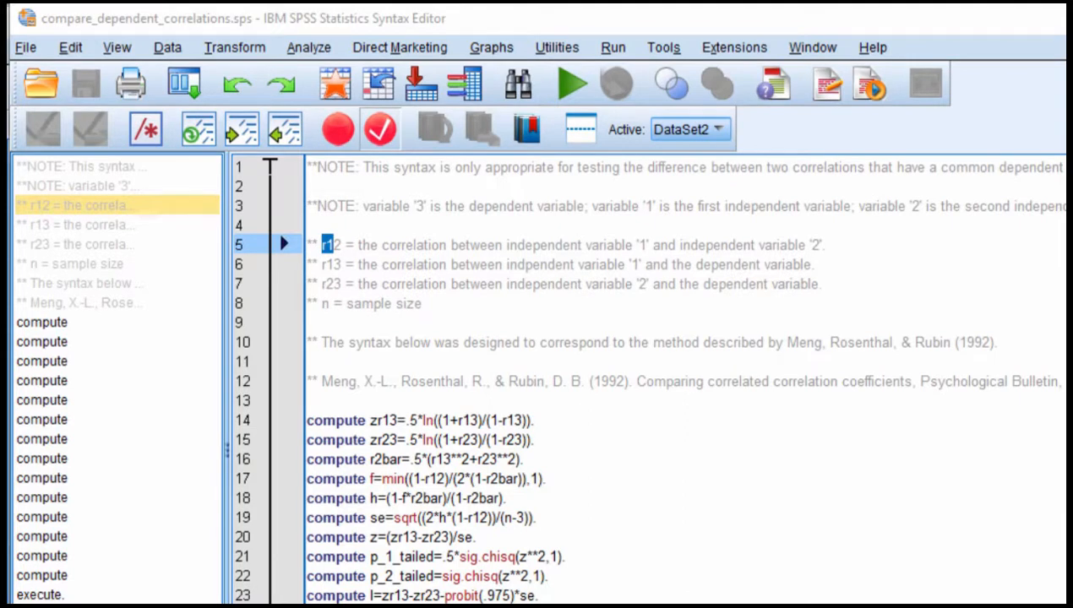
left_click(572, 83)
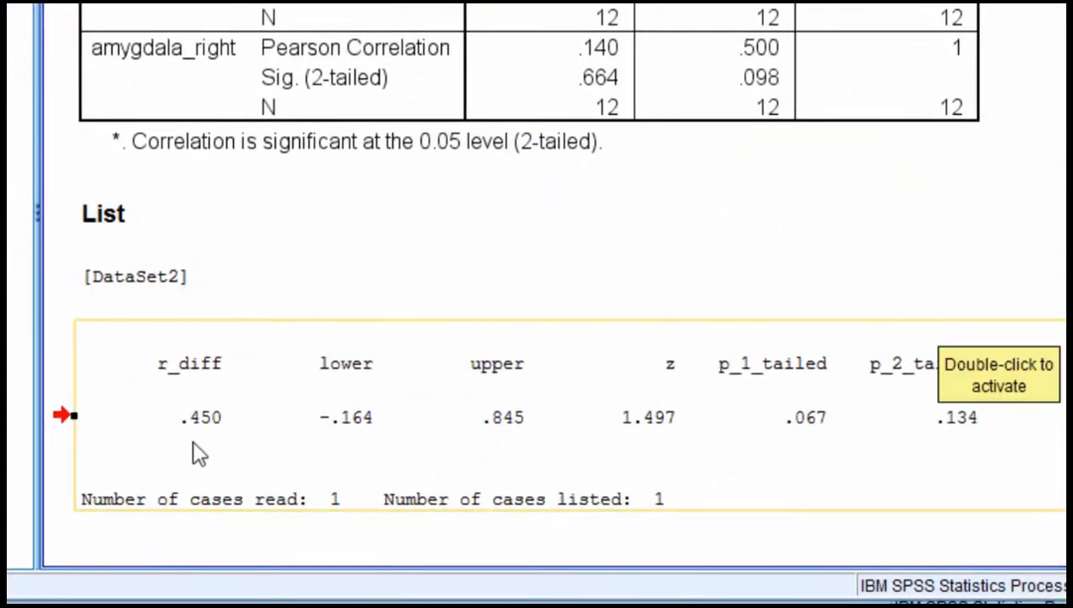
mouse_move(207, 427)
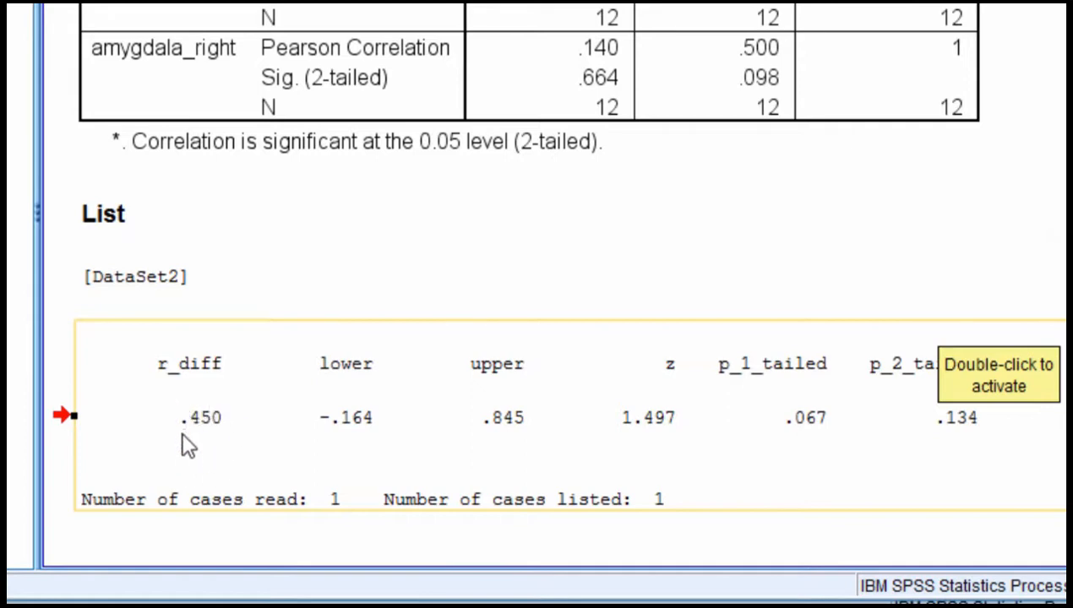
mouse_move(505, 435)
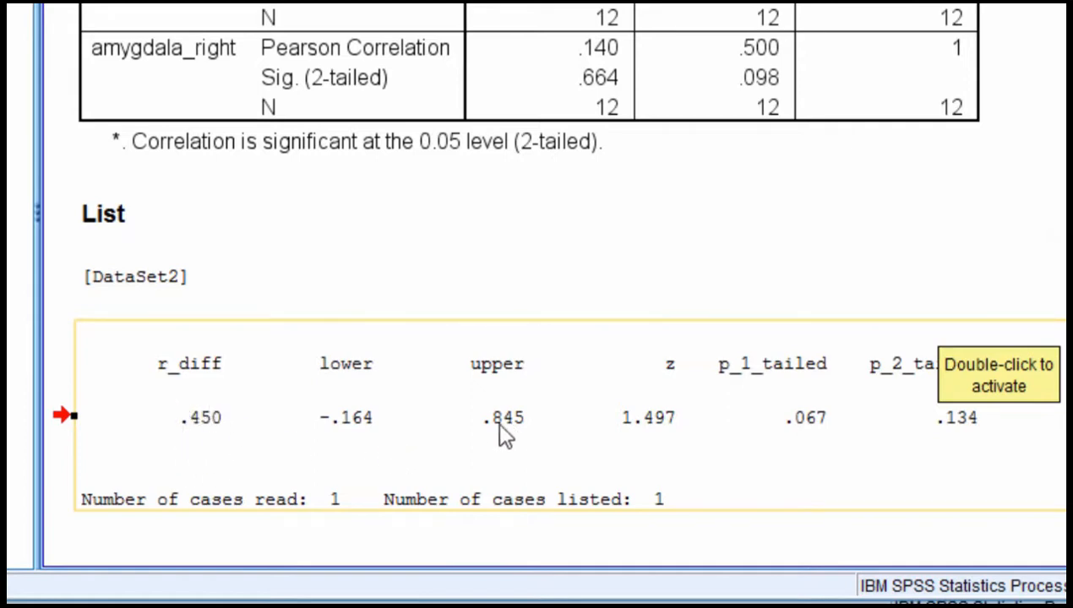
mouse_move(353, 454)
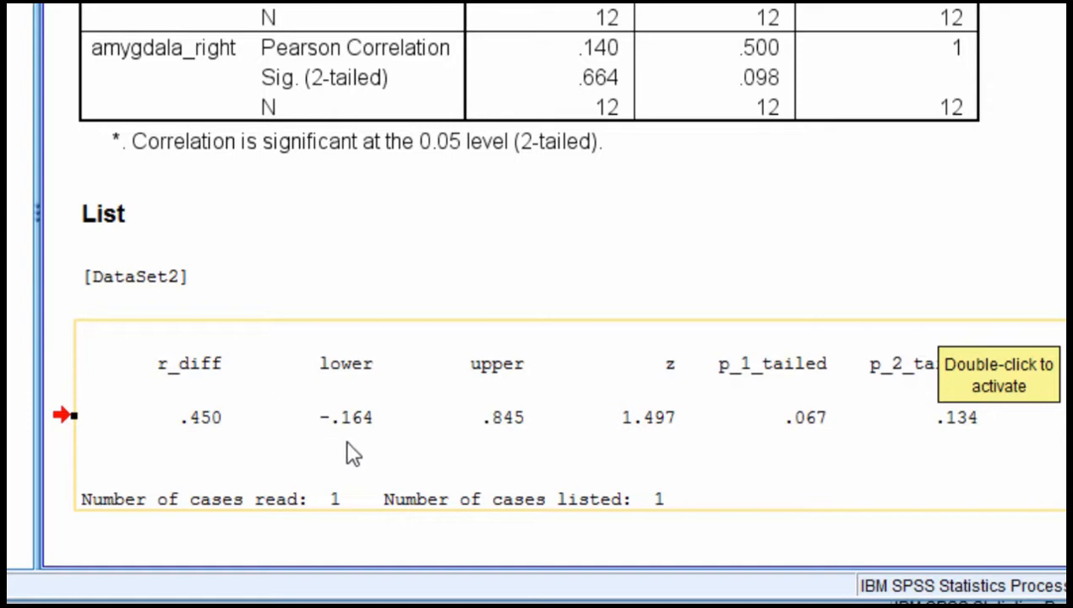
mouse_move(384, 441)
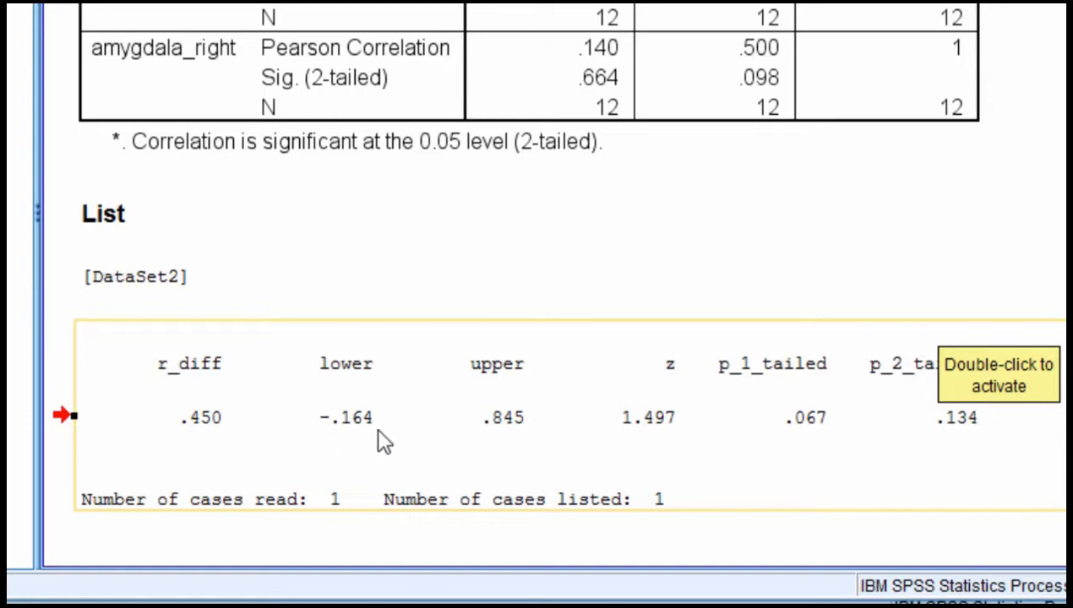
mouse_move(520, 464)
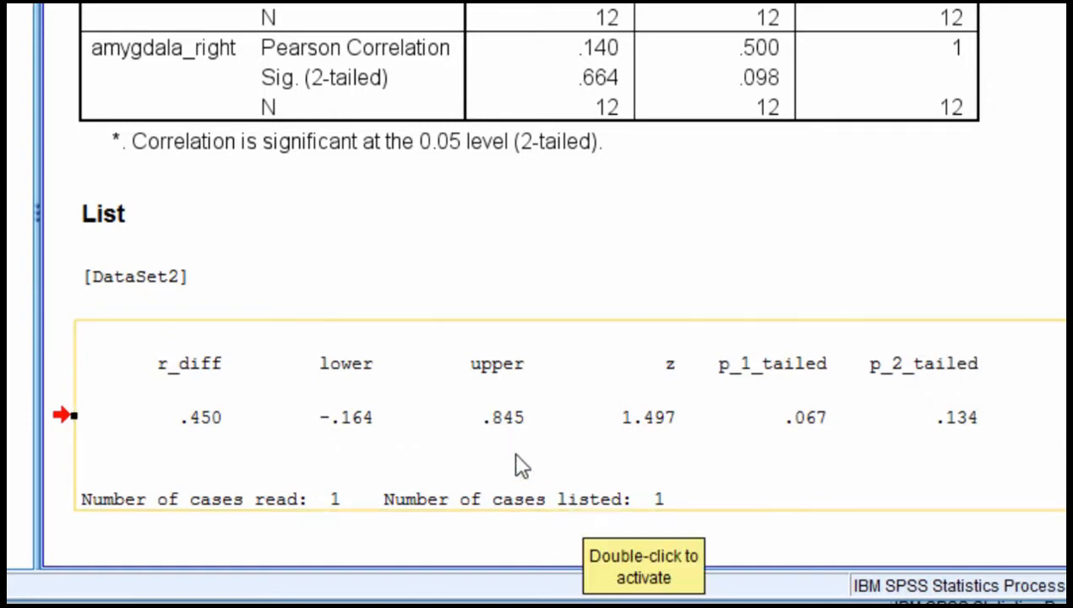
mouse_move(502, 427)
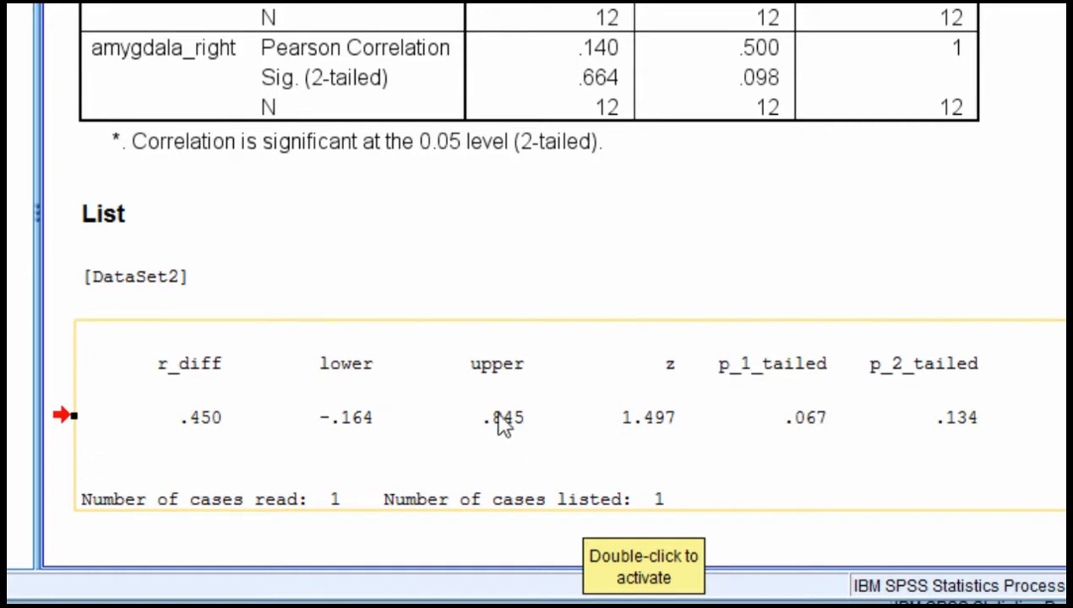
mouse_move(297, 476)
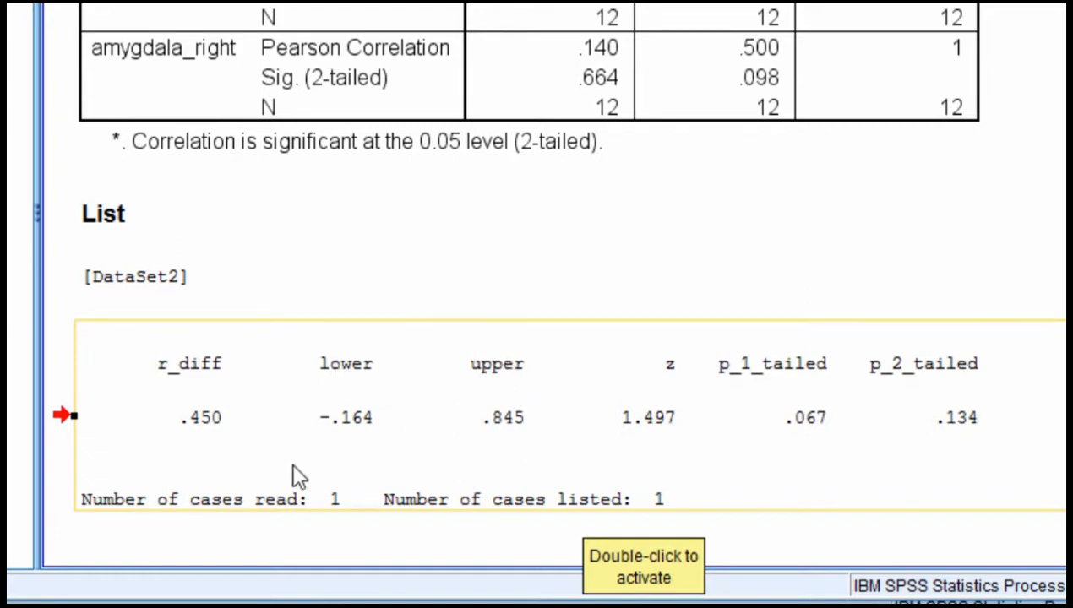
mouse_move(215, 435)
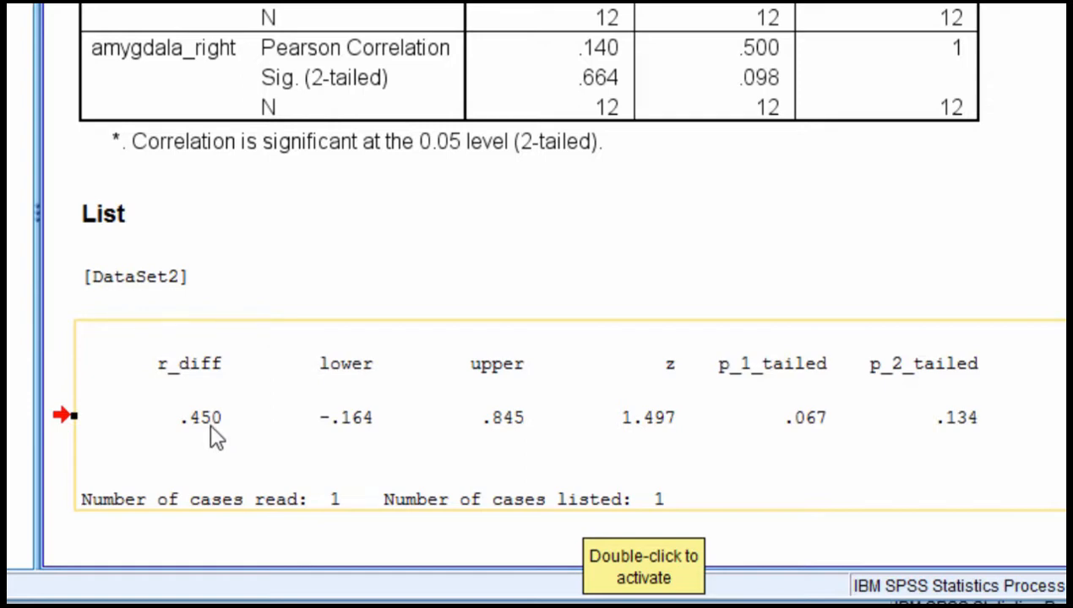
mouse_move(634, 126)
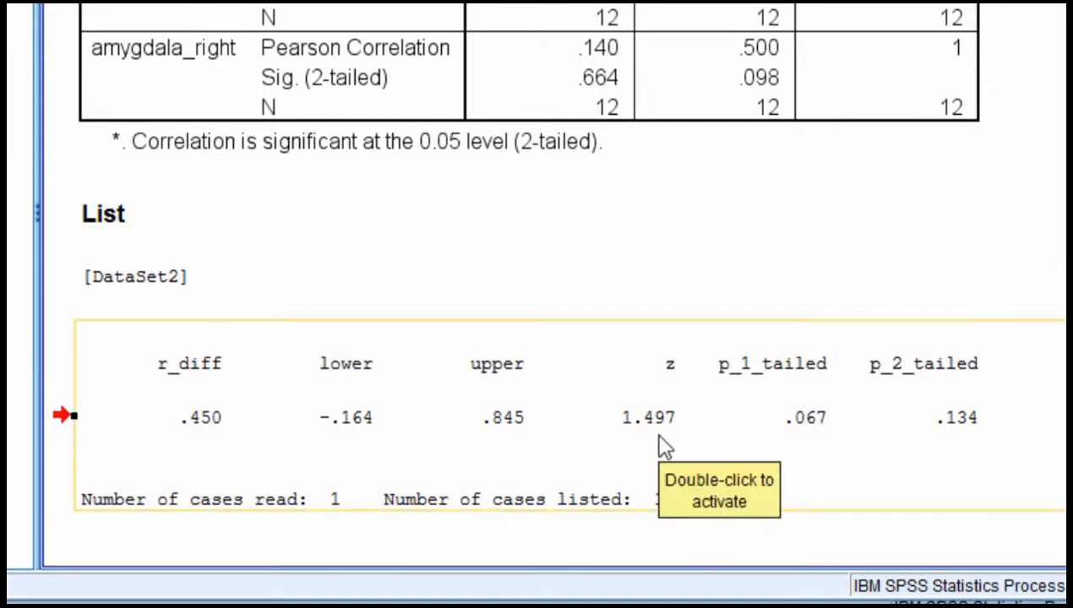
mouse_move(664, 462)
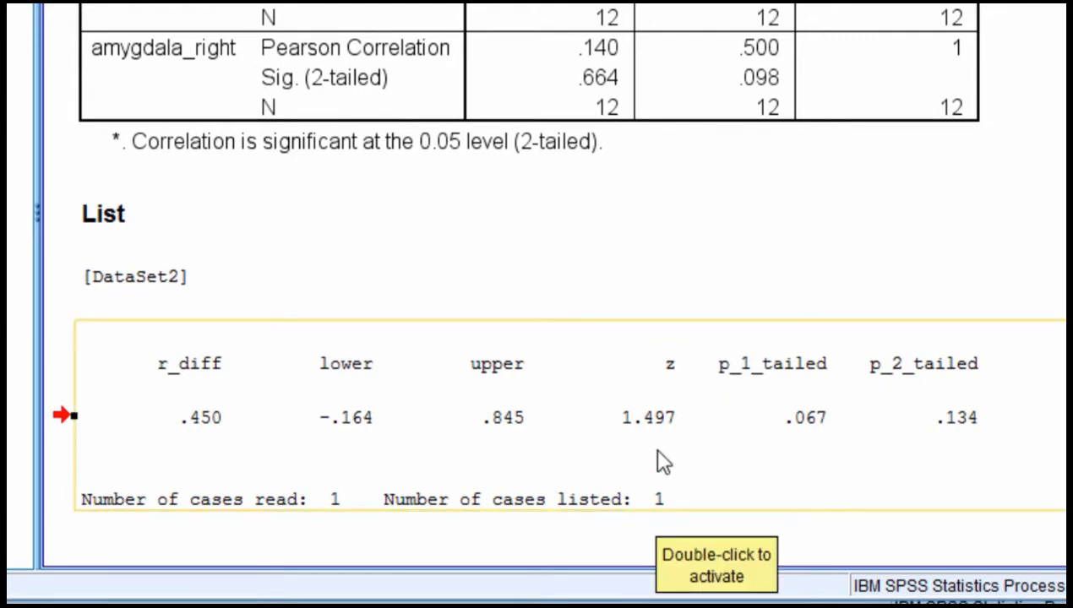
mouse_move(575, 440)
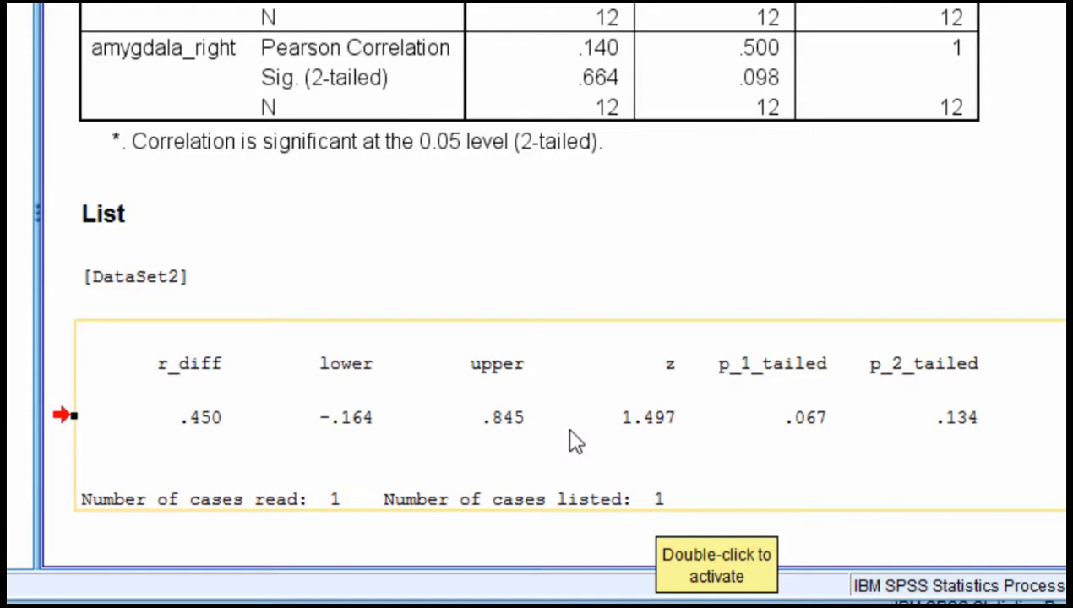
mouse_move(643, 451)
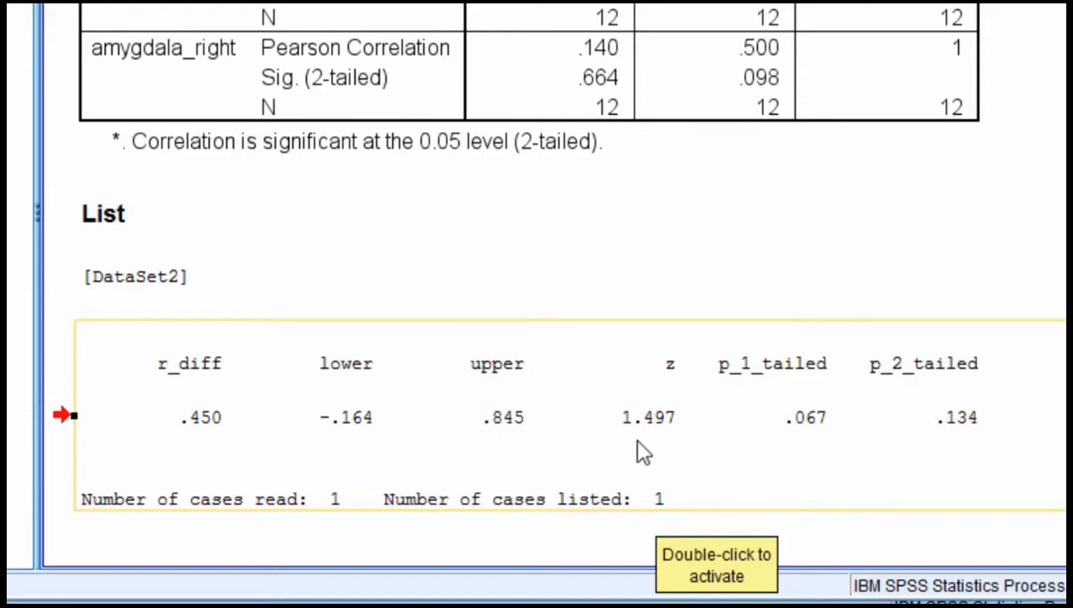
mouse_move(661, 446)
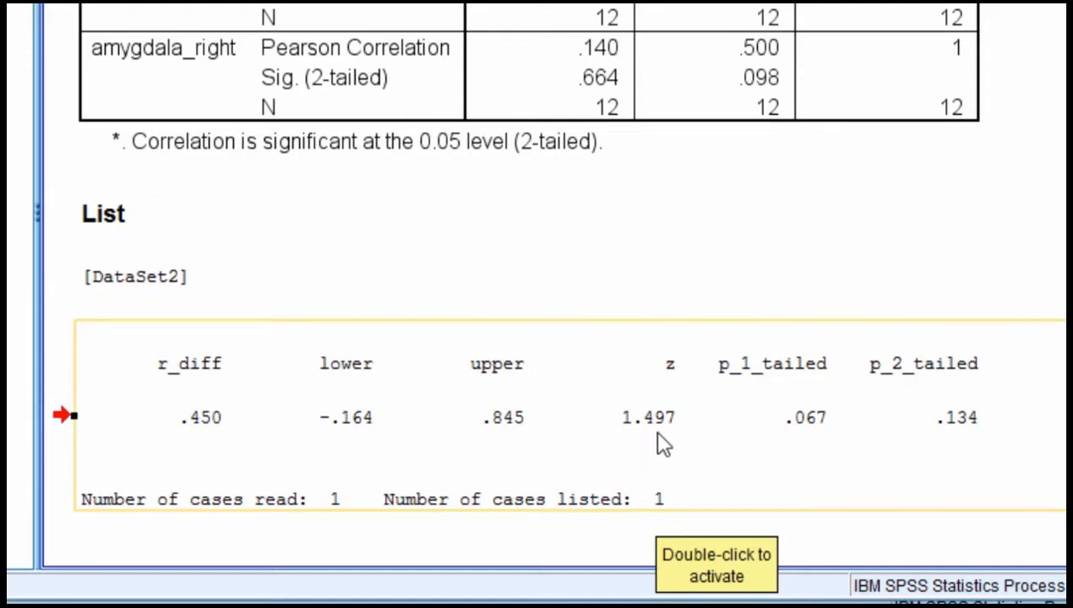
mouse_move(993, 350)
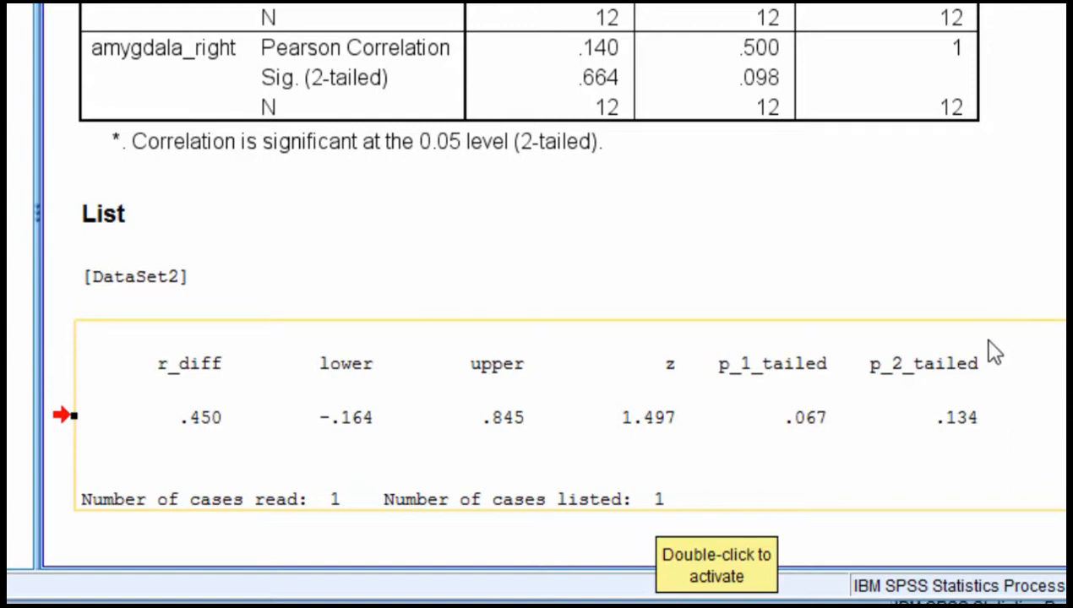
mouse_move(980, 405)
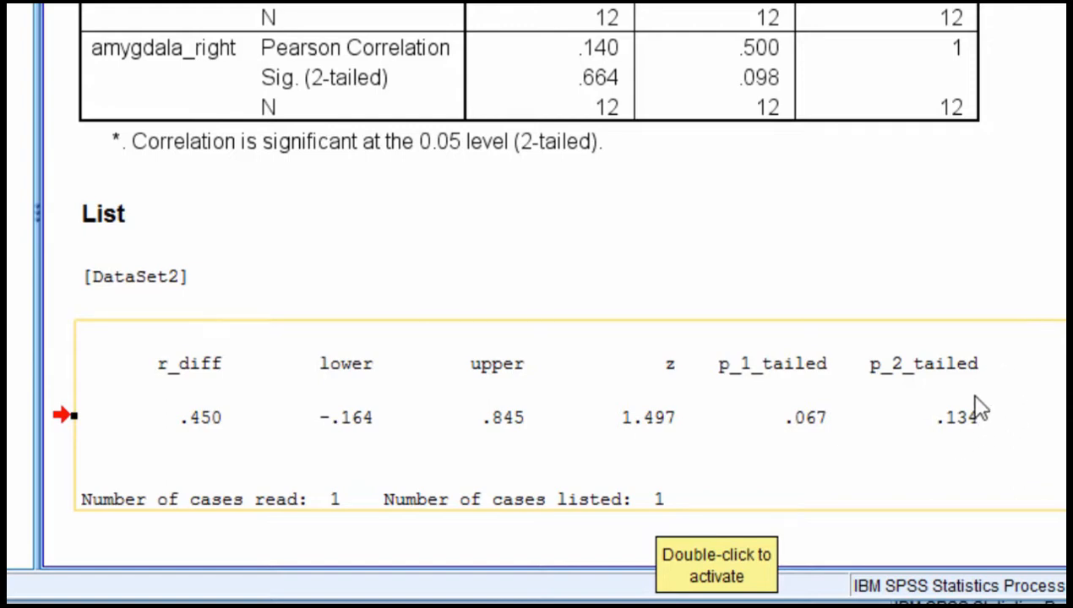
mouse_move(893, 457)
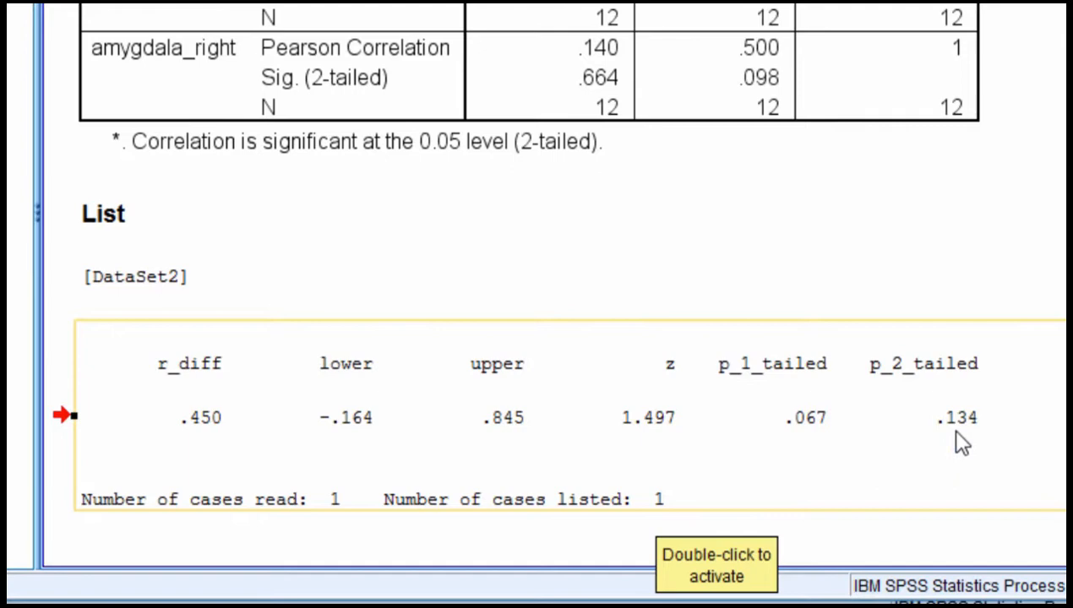
mouse_move(968, 442)
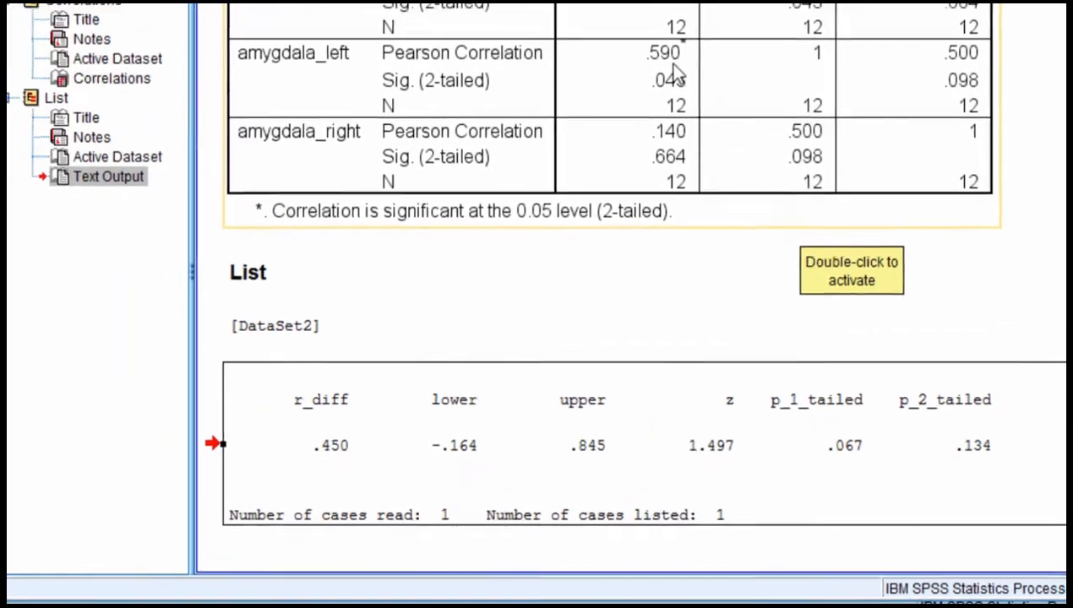
scroll("up", 3)
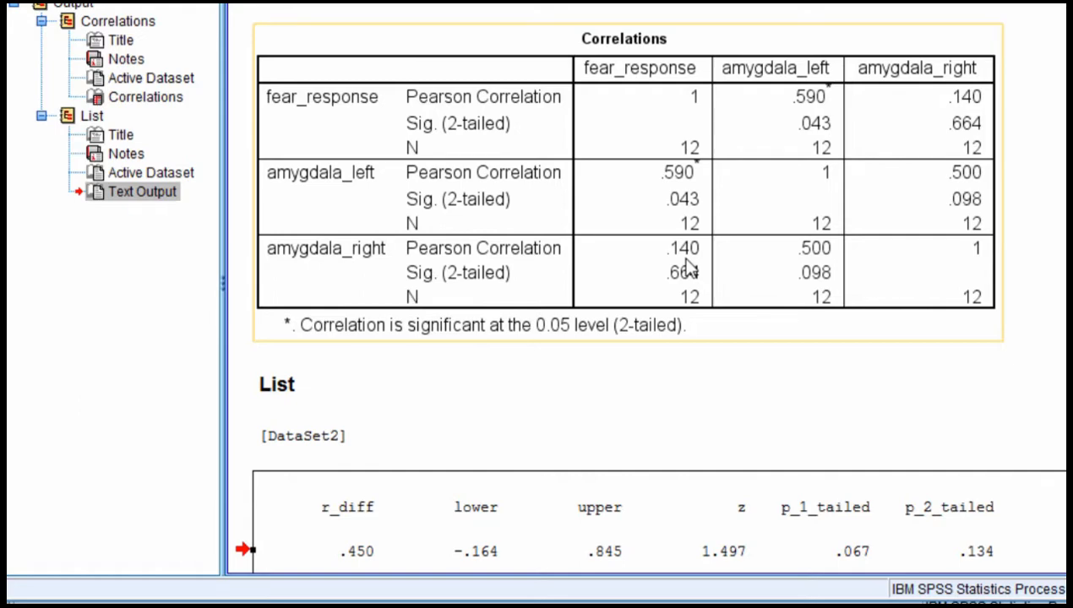
mouse_move(693, 187)
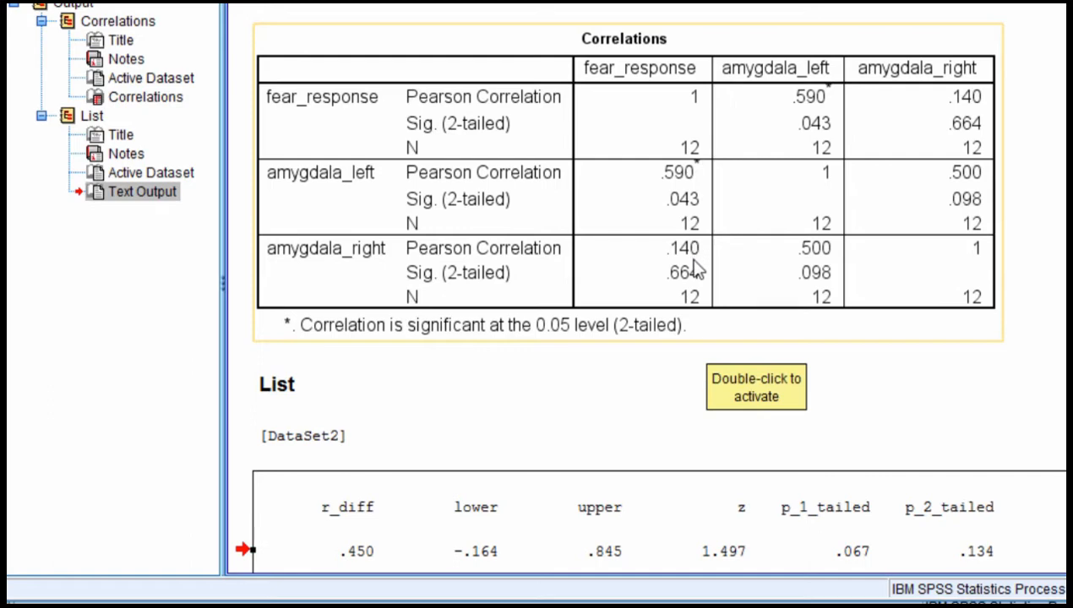
mouse_move(714, 268)
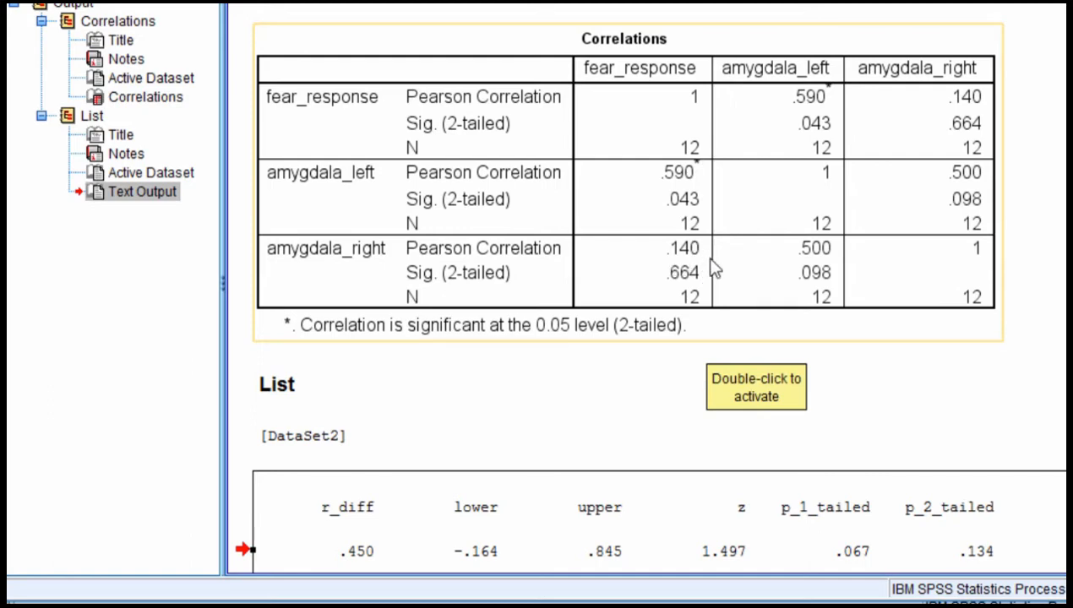
mouse_move(697, 220)
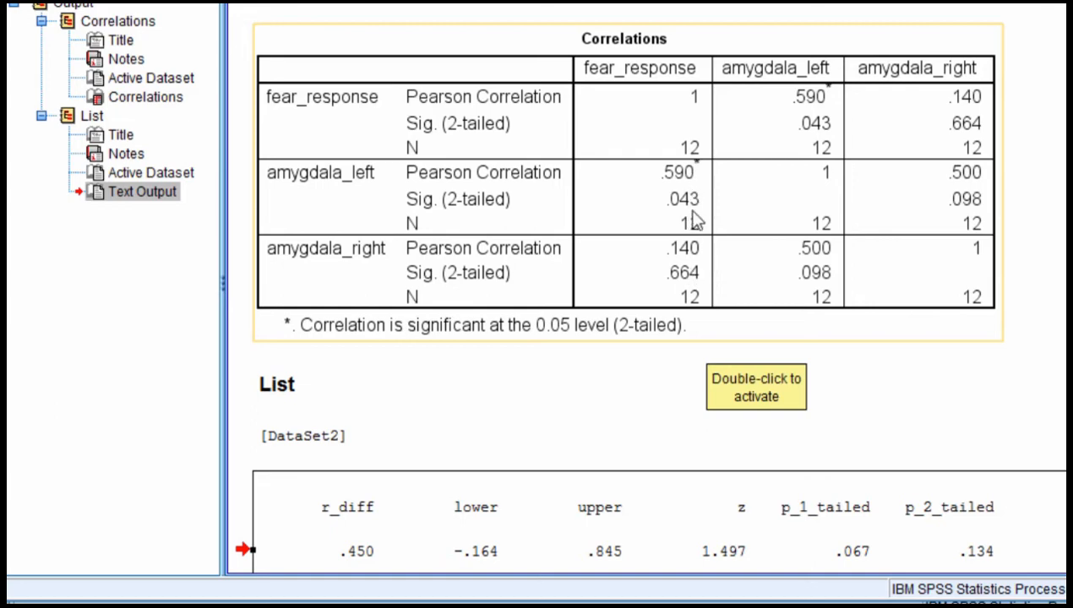
scroll("down", 3)
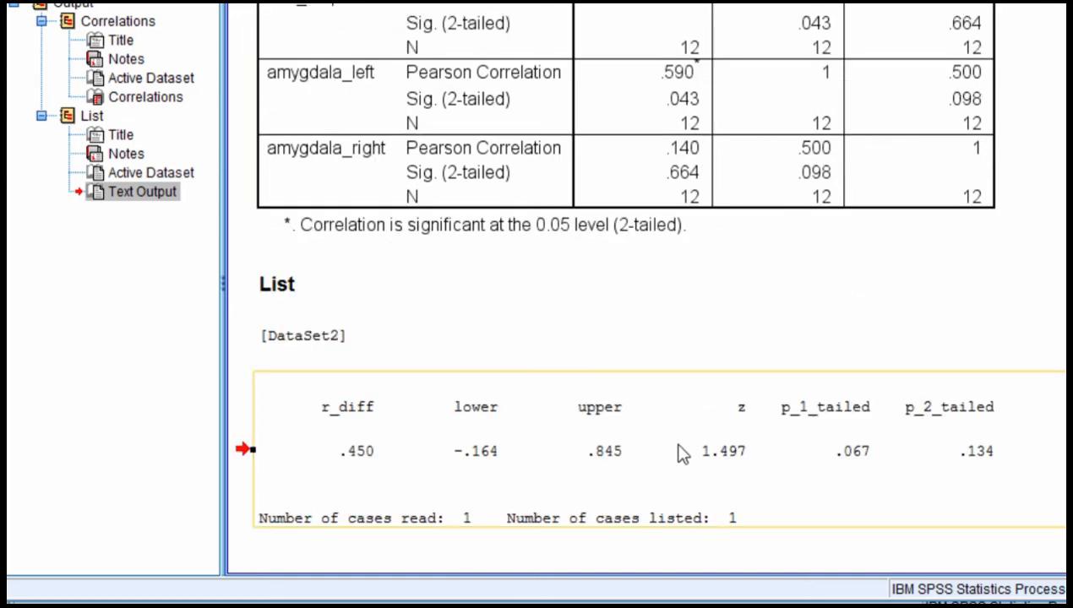
mouse_move(680, 452)
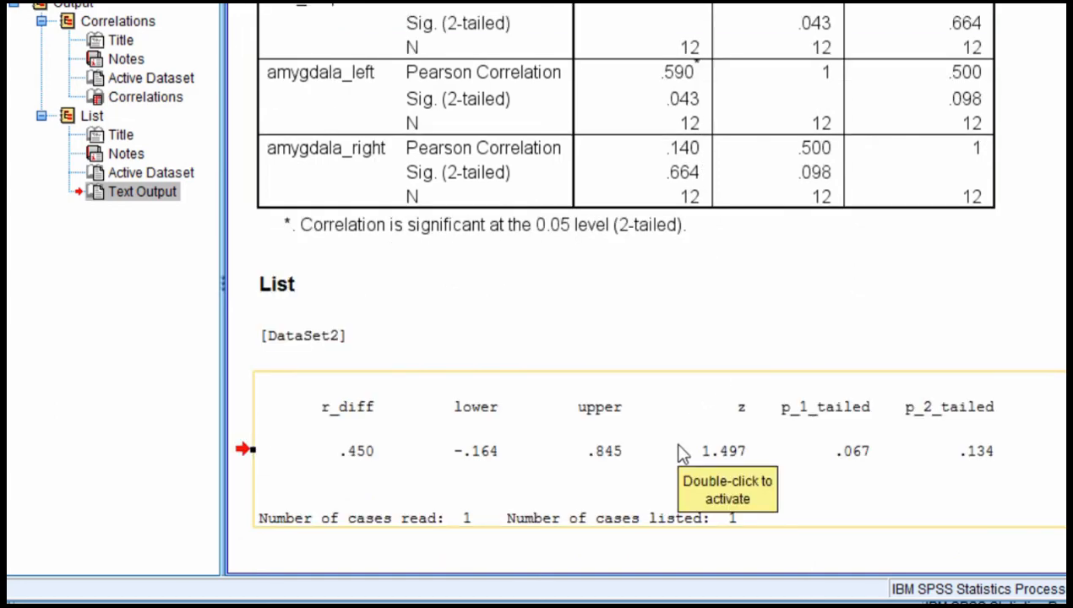